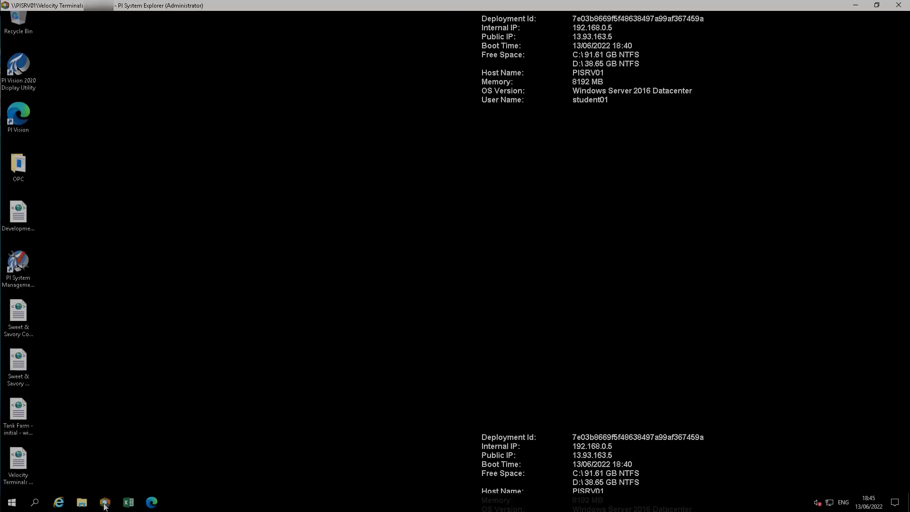
Show Tank10's details under Velocity Terminals > Locations > Sydney in the Elements tree.
{"action": "left_click", "coordinate": [105, 502]}
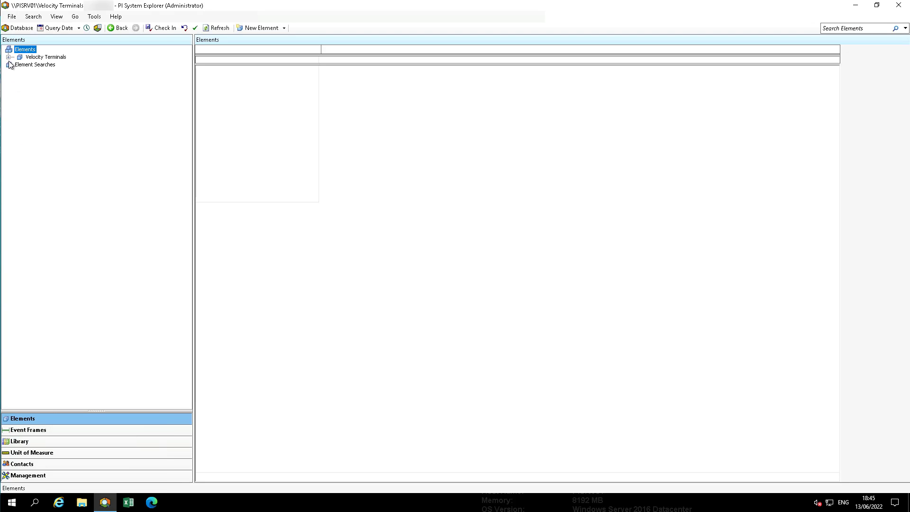
{"action": "left_click", "coordinate": [15, 56]}
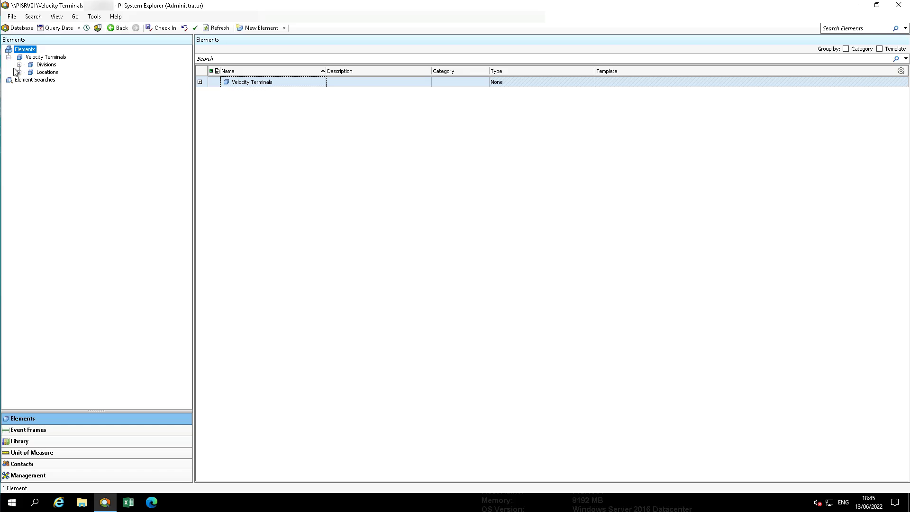
{"action": "left_click", "coordinate": [23, 72]}
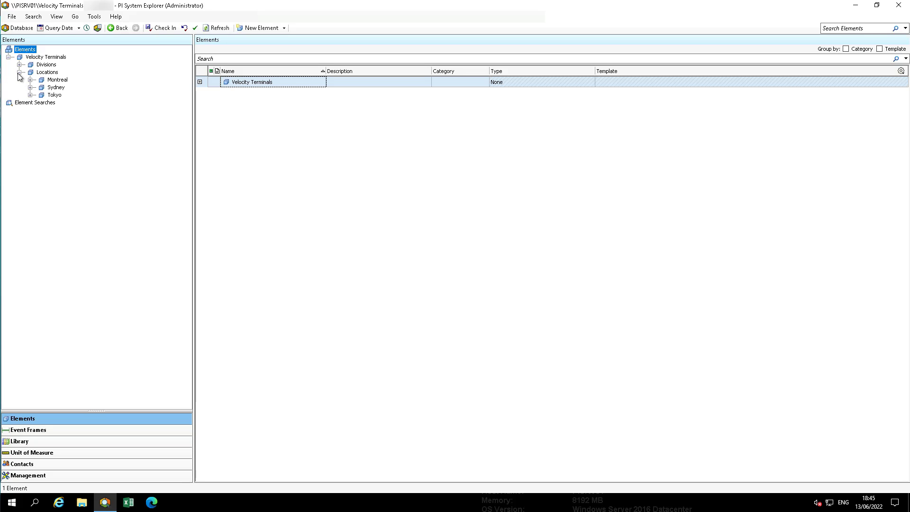
{"action": "mouse_move", "coordinate": [31, 96]}
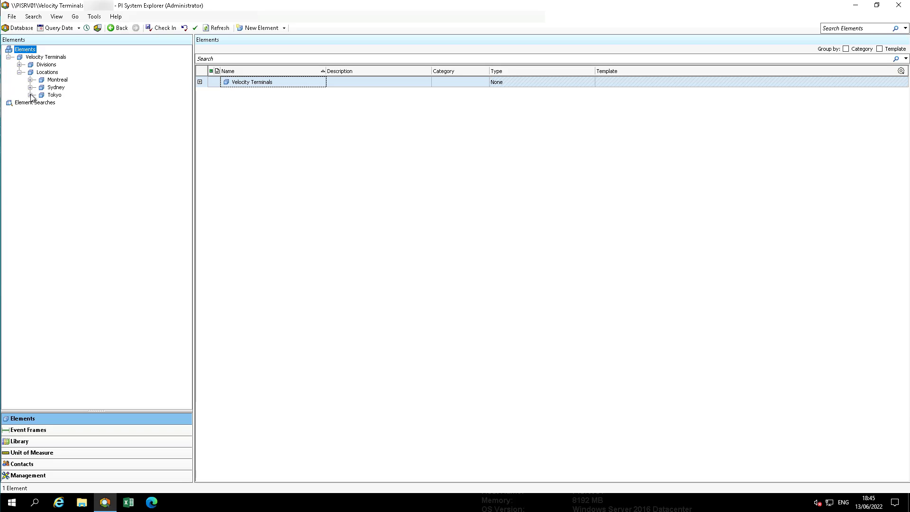
{"action": "mouse_move", "coordinate": [30, 89]}
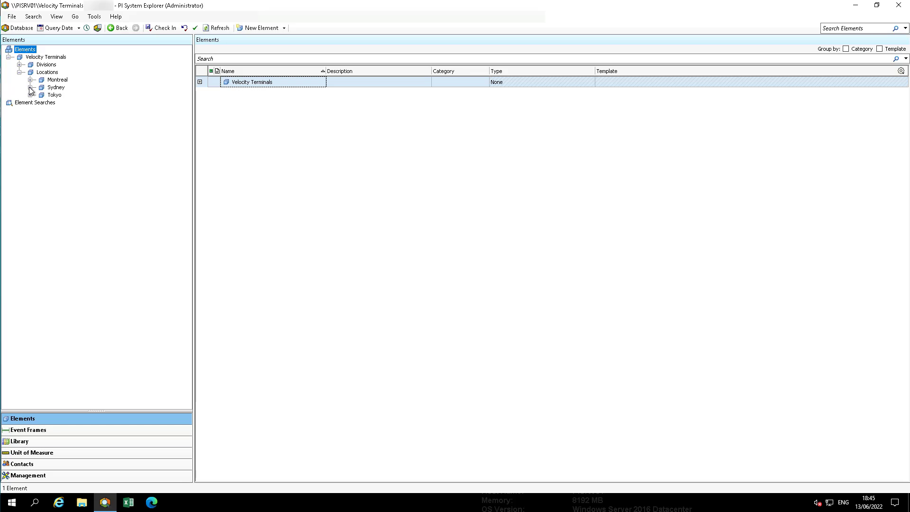
{"action": "left_click", "coordinate": [30, 89]}
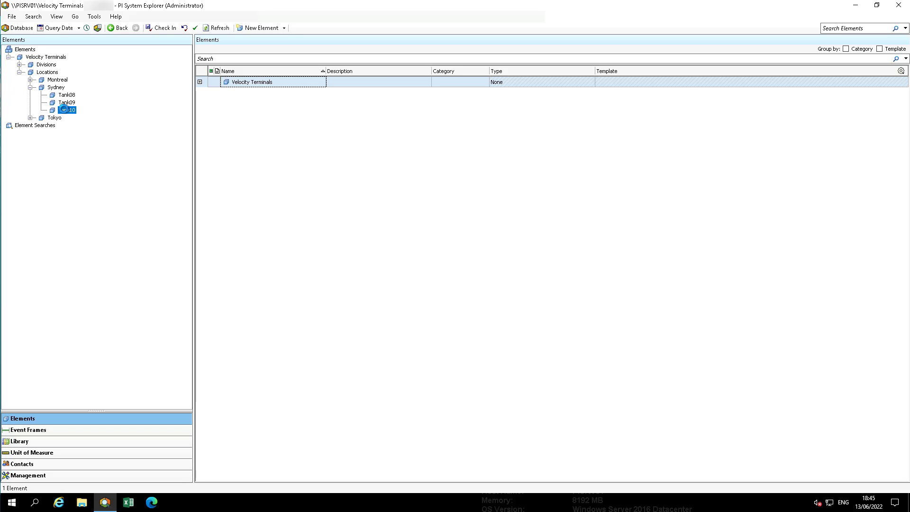
{"action": "left_click", "coordinate": [68, 109]}
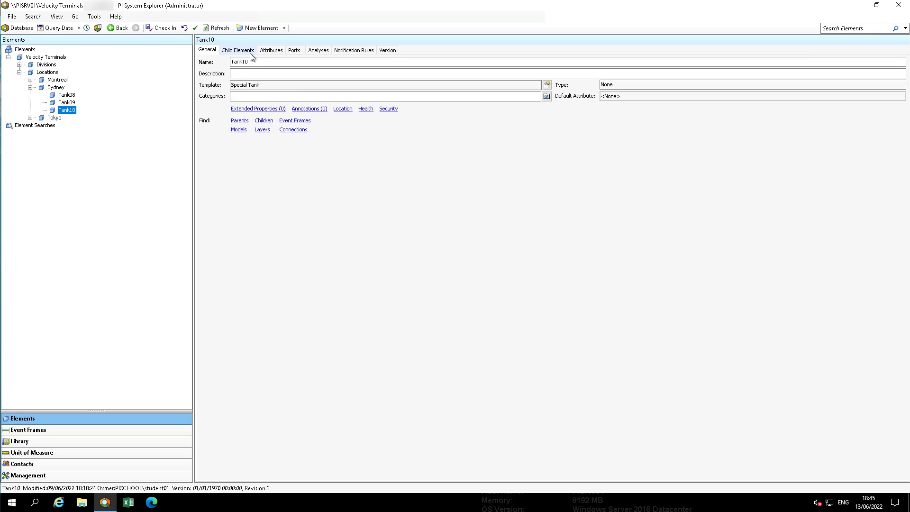
Display the Tank element template's details under Library > Element Templates.
{"action": "left_click", "coordinate": [271, 49]}
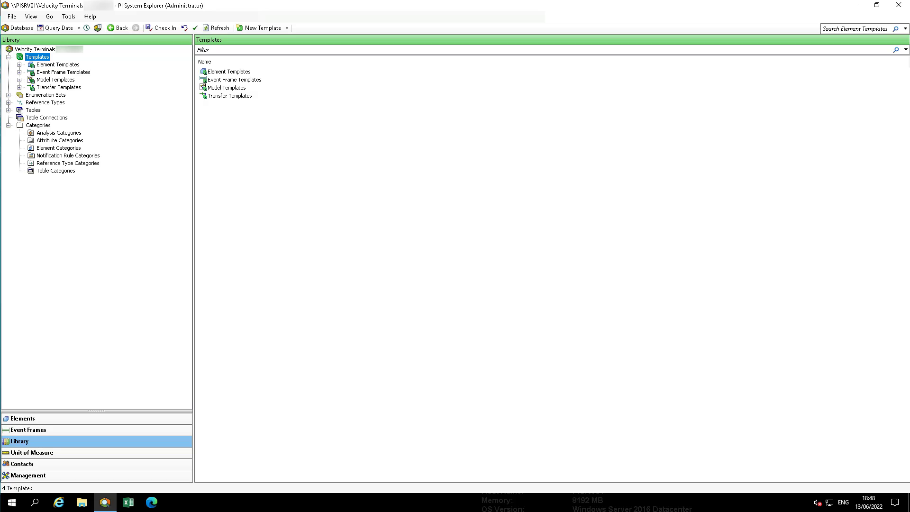
{"action": "mouse_move", "coordinate": [26, 71]}
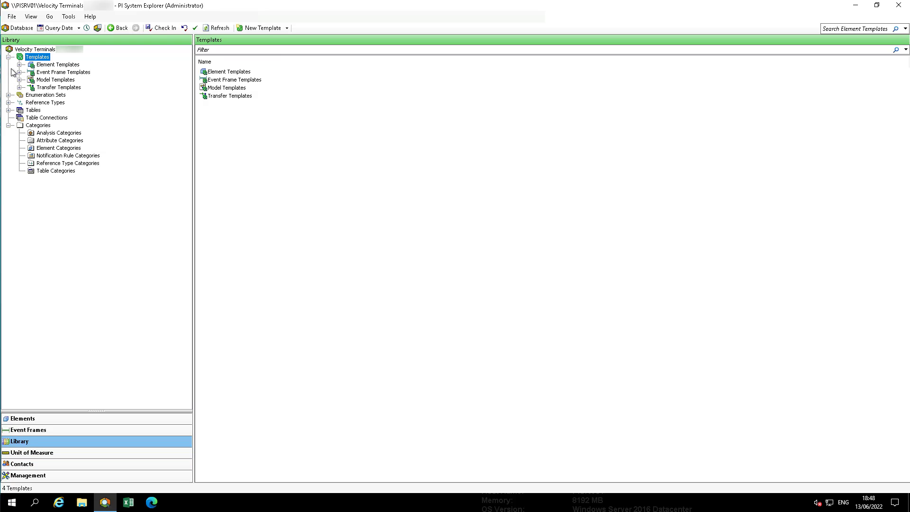
{"action": "left_click", "coordinate": [26, 65]}
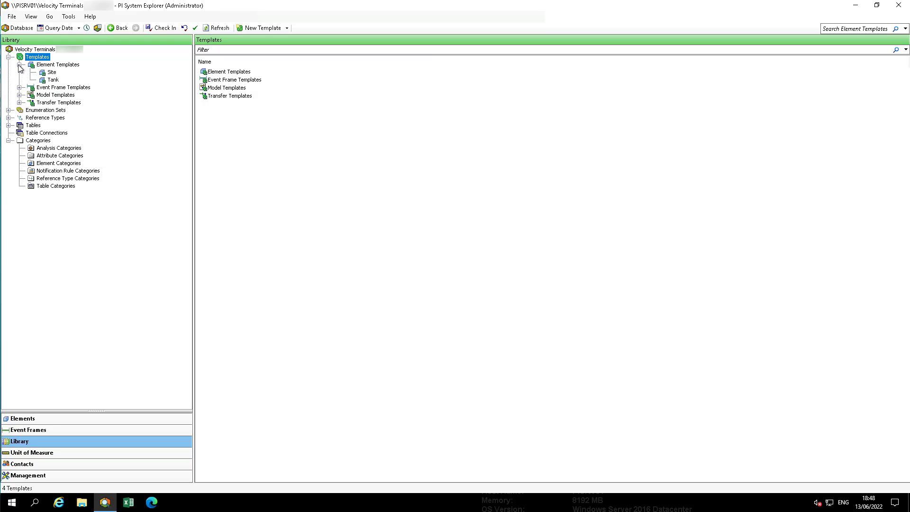
{"action": "left_click", "coordinate": [53, 79]}
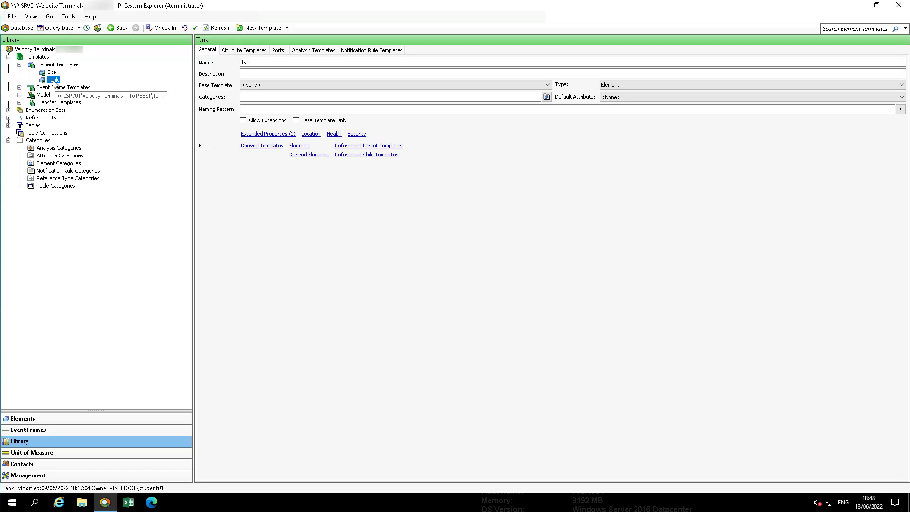
Create a template derived from Tank named 'Special Tank' and view its attribute templates.
{"action": "right_click", "coordinate": [46, 78]}
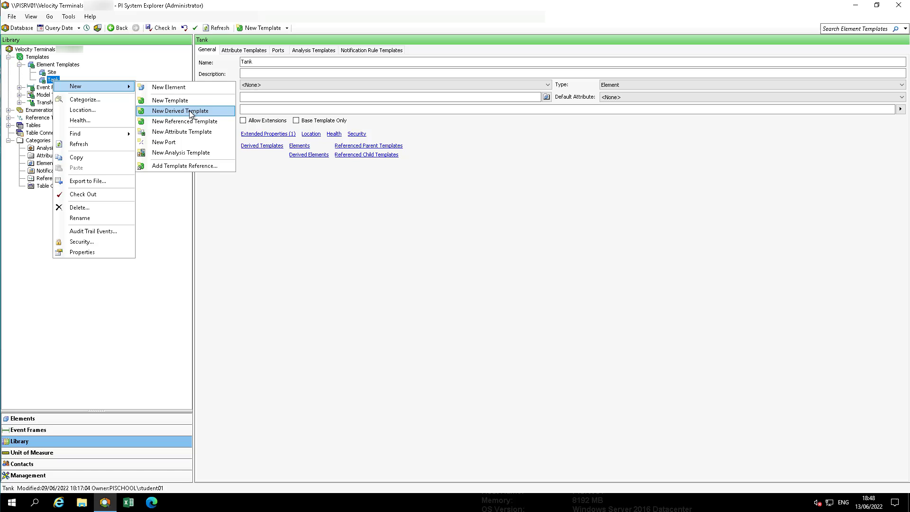
{"action": "left_click", "coordinate": [179, 110]}
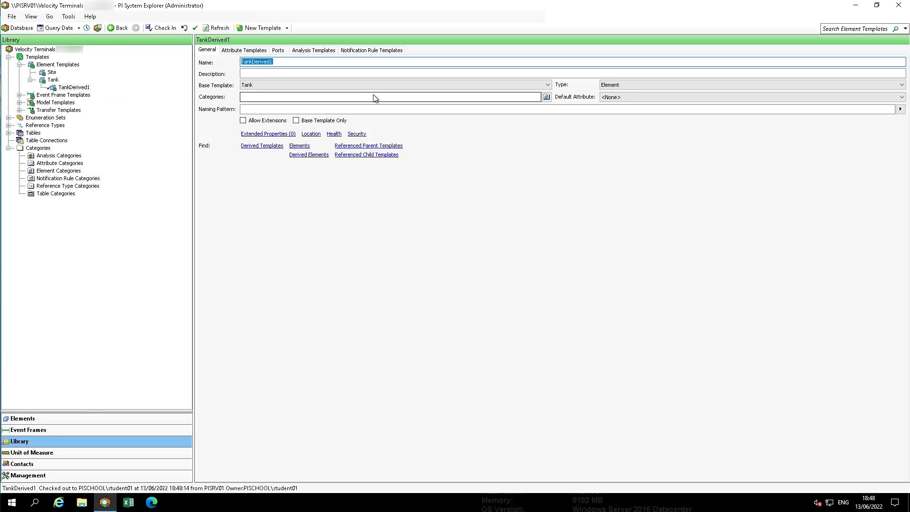
{"action": "type", "text": "Special Ta"}
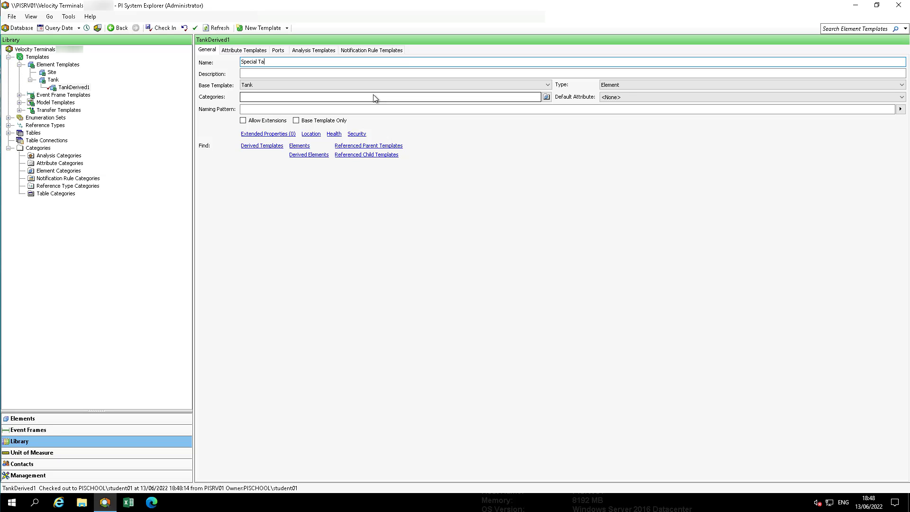
{"action": "type", "text": "nk"}
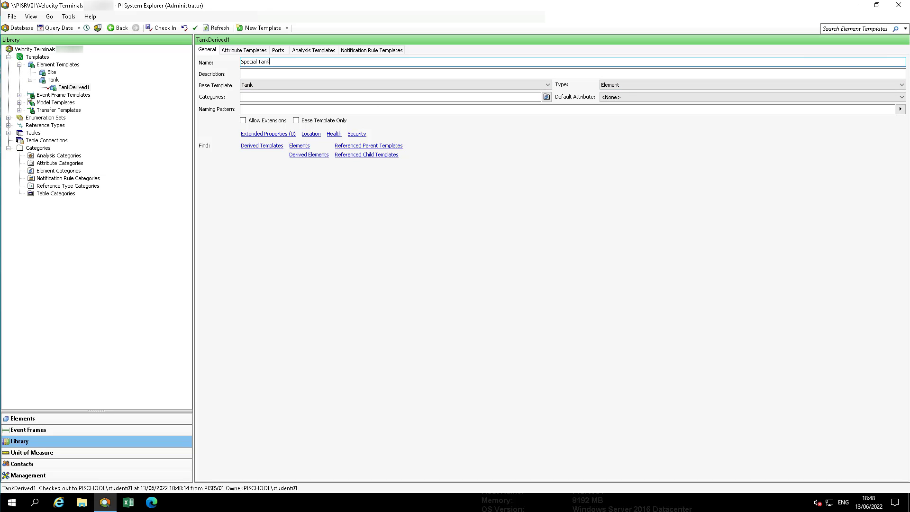
{"action": "left_click", "coordinate": [244, 50]}
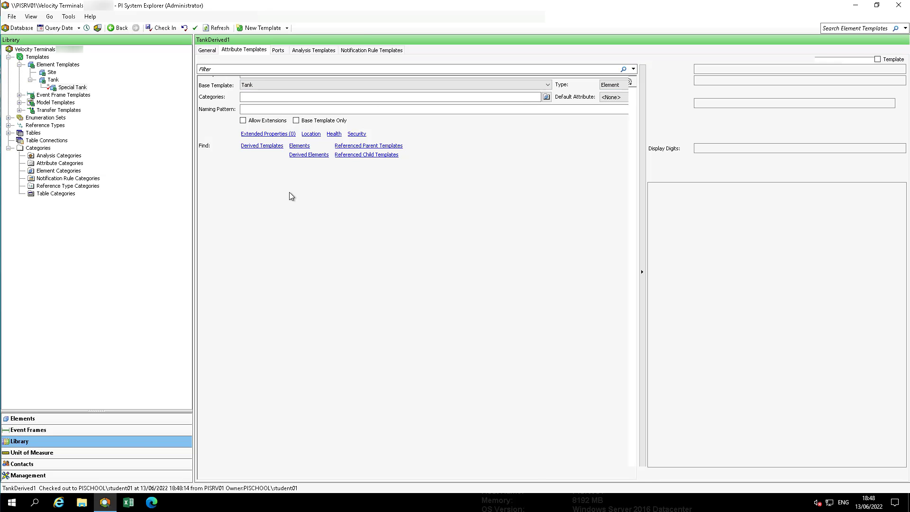
Add a CO2 attribute template with % default UOM, 2 display digits and PI Point data reference.
{"action": "left_click", "coordinate": [73, 87]}
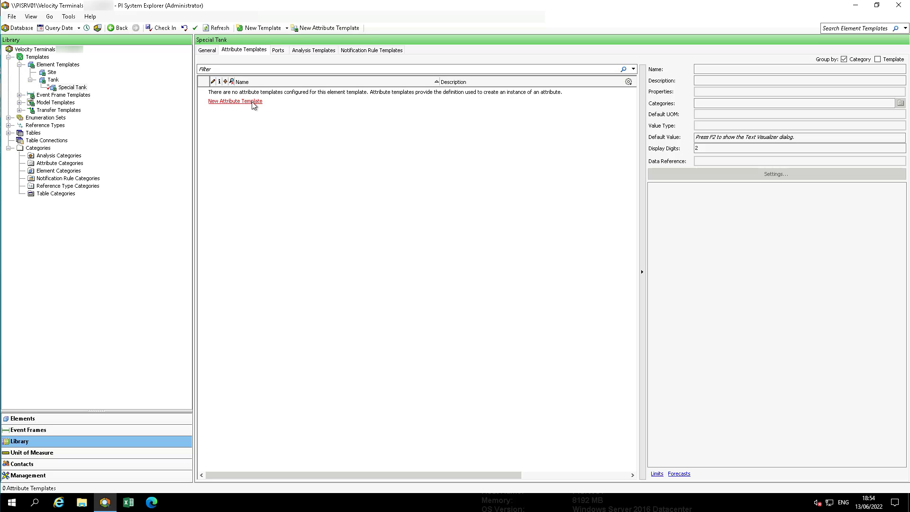
{"action": "left_click", "coordinate": [235, 101]}
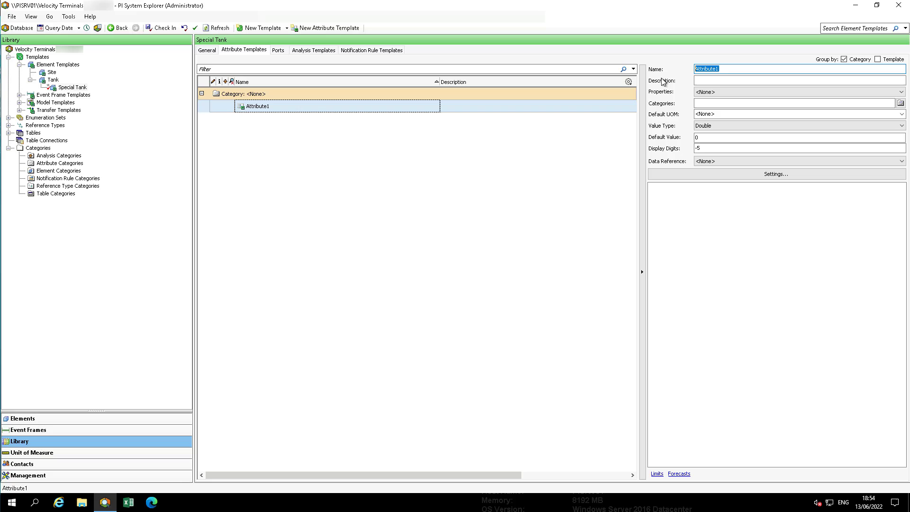
{"action": "type", "text": "CO2"}
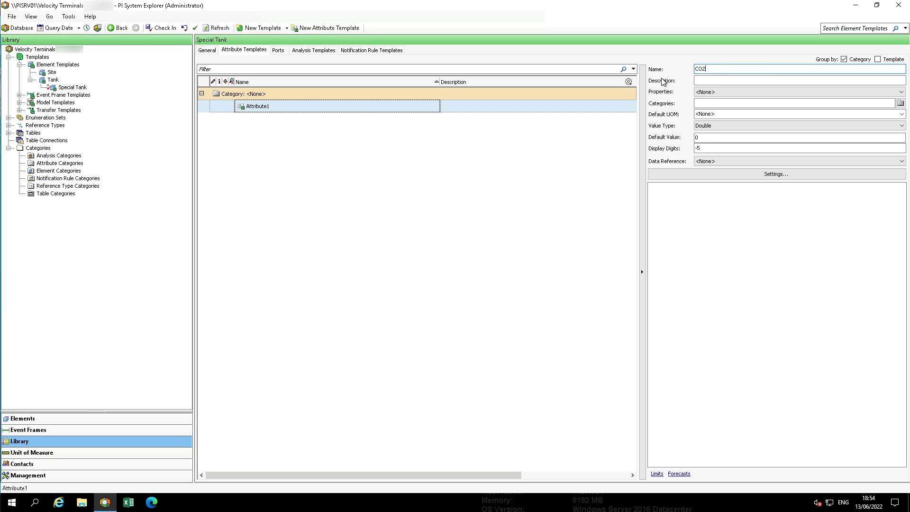
{"action": "mouse_move", "coordinate": [725, 117]}
{"action": "type", "text": "%"}
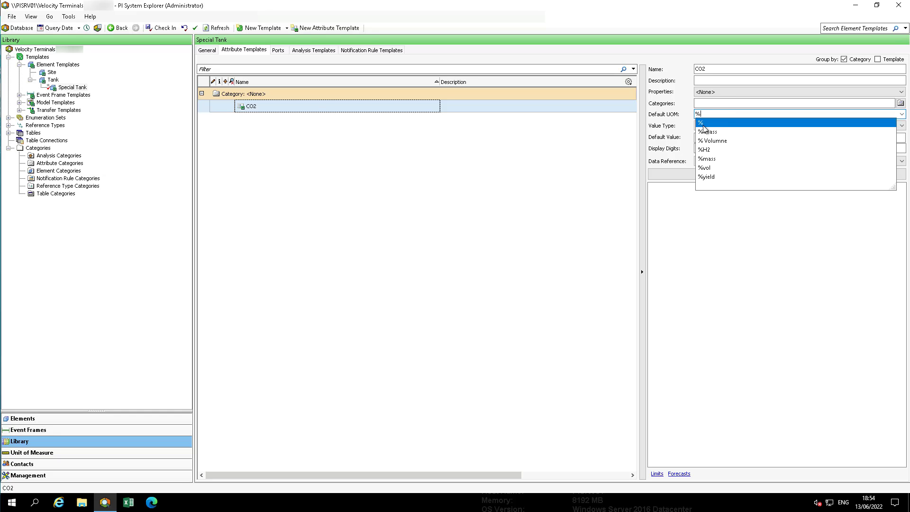
{"action": "left_click", "coordinate": [701, 123]}
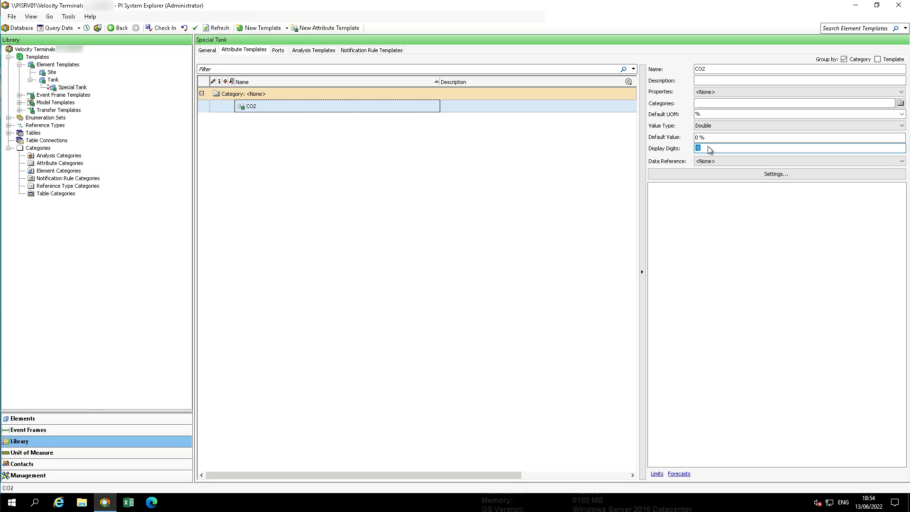
{"action": "type", "text": "2"}
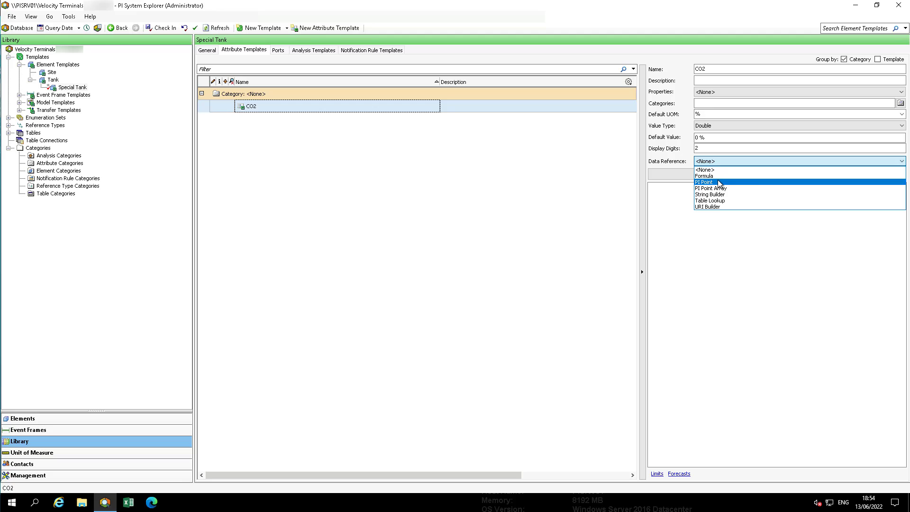
{"action": "left_click", "coordinate": [704, 182]}
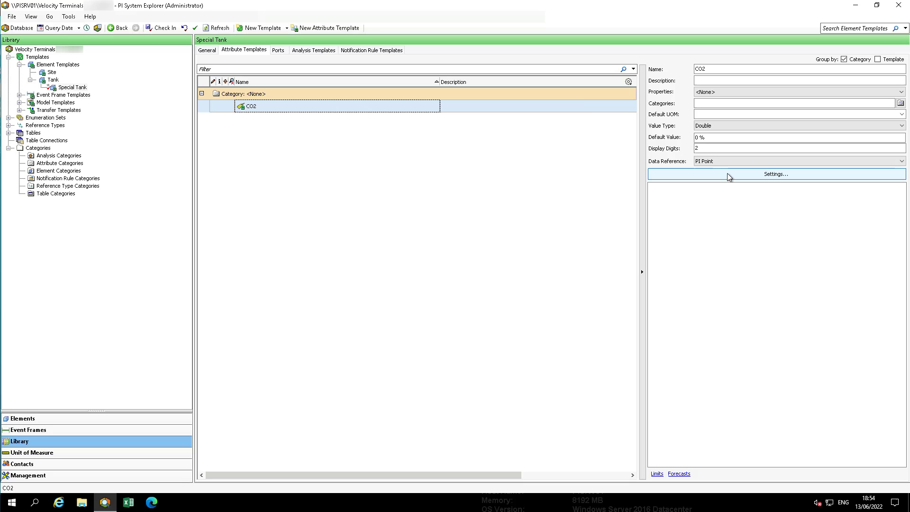
Point CO2 to the .PV tag with automatic tag creation enabled and percent source units.
{"action": "left_click", "coordinate": [775, 174]}
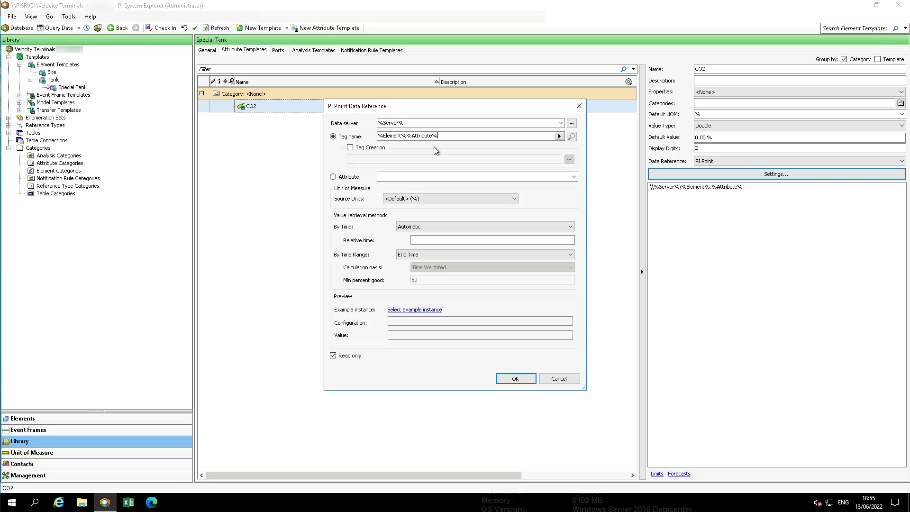
{"action": "type", "text": ".PV"}
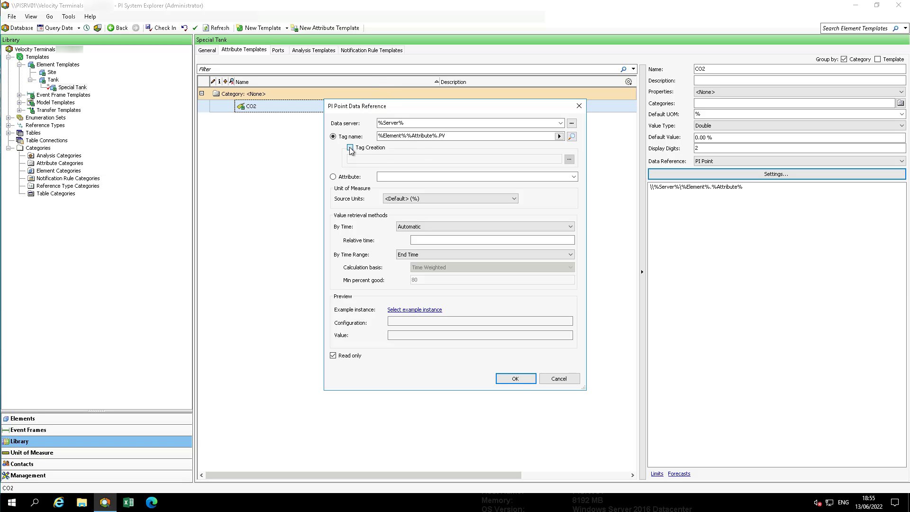
{"action": "left_click", "coordinate": [350, 150]}
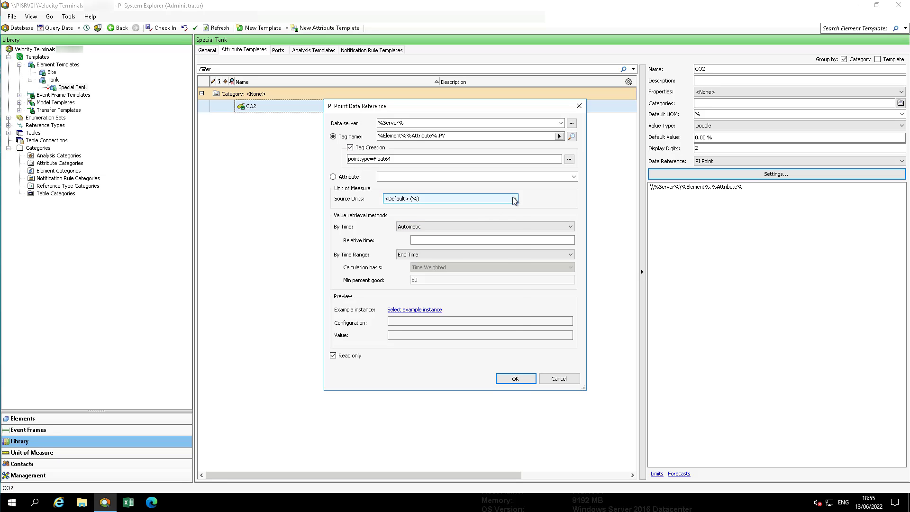
{"action": "left_click", "coordinate": [513, 199]}
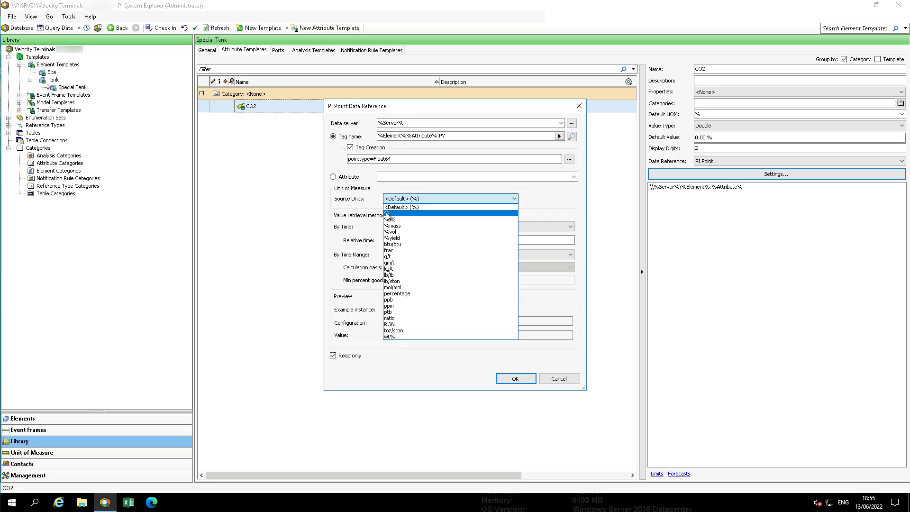
{"action": "left_click", "coordinate": [390, 213]}
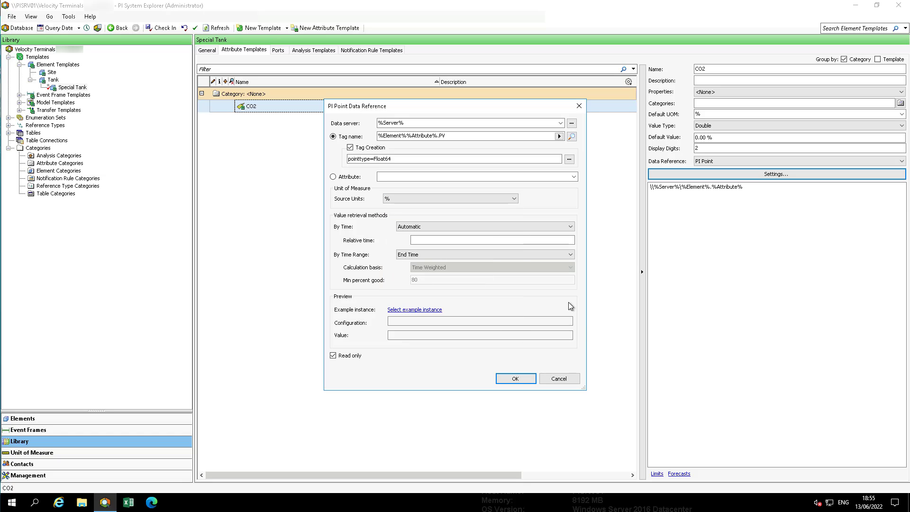
{"action": "mouse_move", "coordinate": [516, 379]}
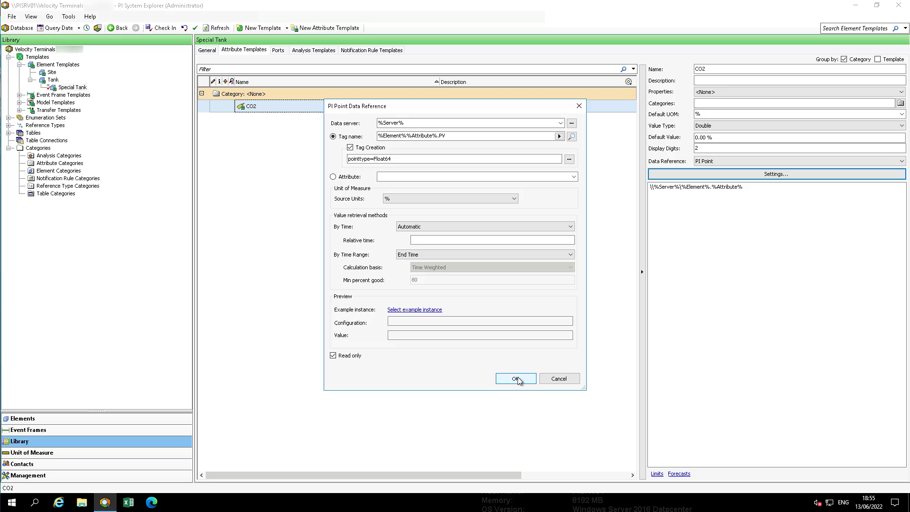
{"action": "left_click", "coordinate": [516, 378]}
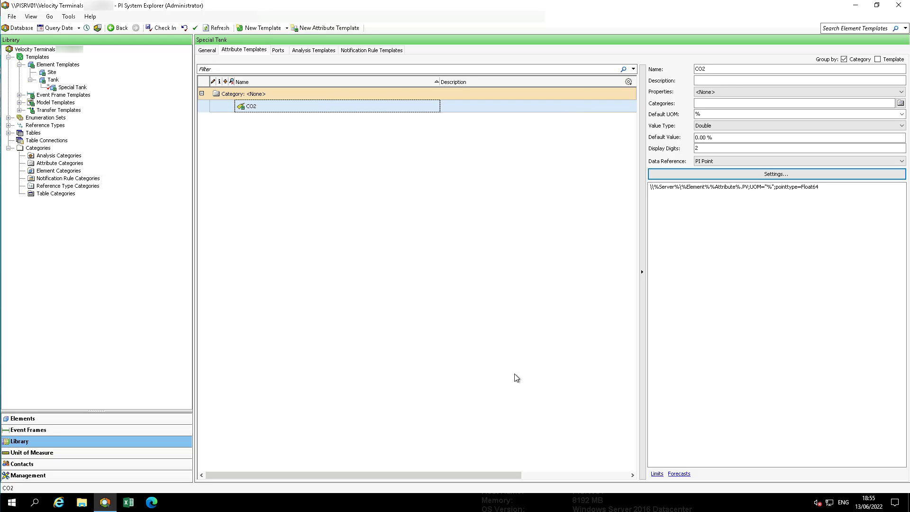
{"action": "mouse_move", "coordinate": [169, 28]}
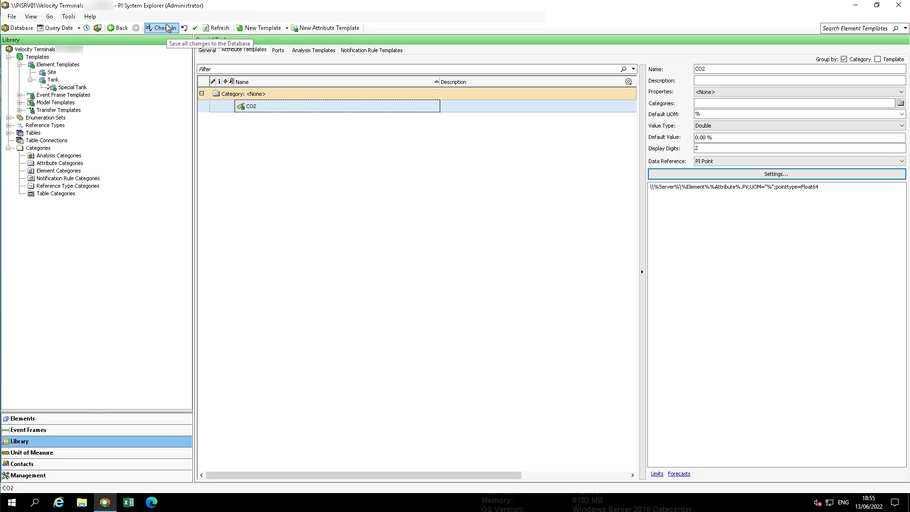
Check in the Special Tank changes to the database.
{"action": "left_click", "coordinate": [165, 28]}
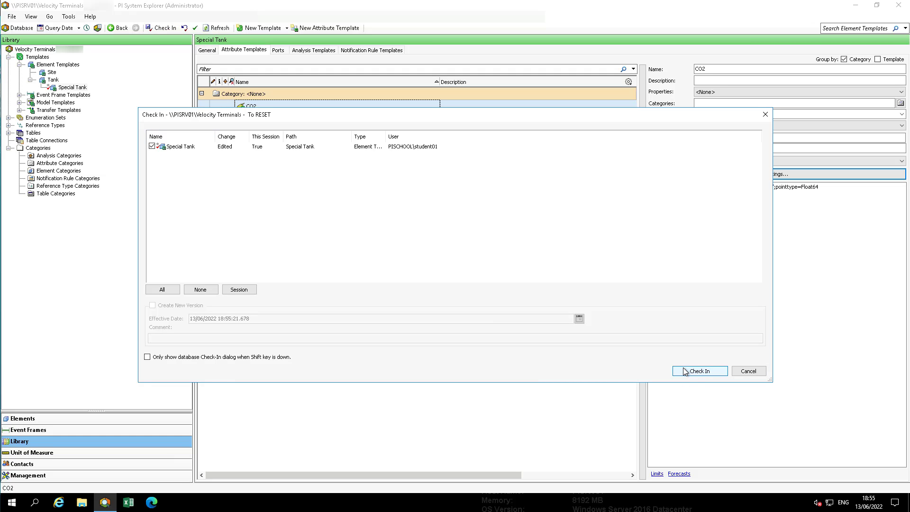
{"action": "left_click", "coordinate": [699, 370]}
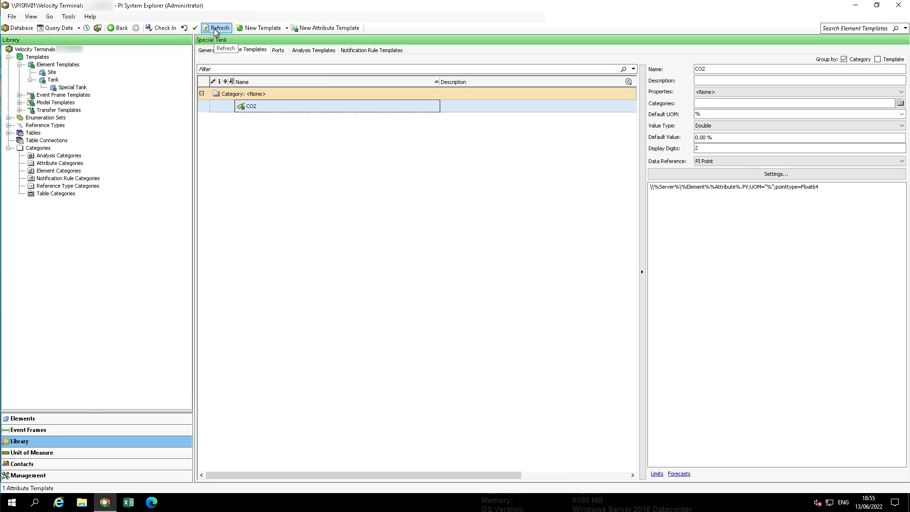
{"action": "mouse_move", "coordinate": [79, 423]}
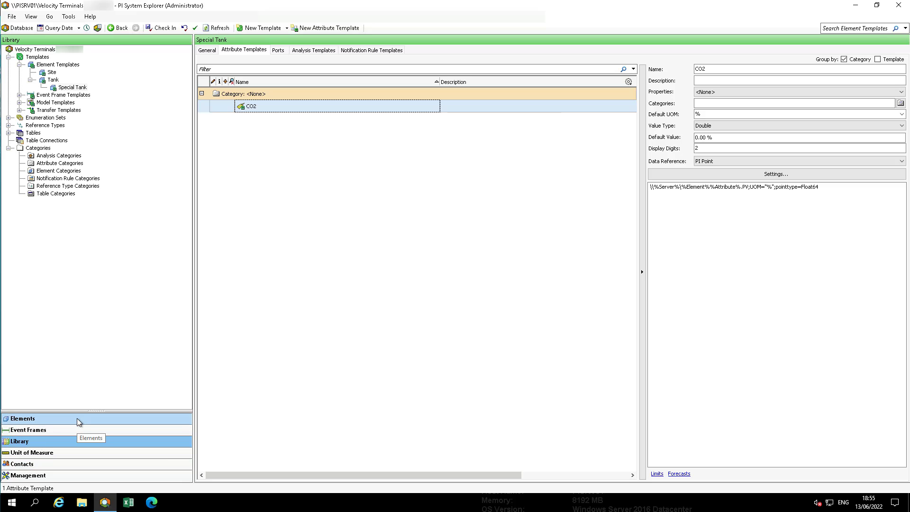
Change Tank10's template to Special Tank and inspect its new CO2 attribute.
{"action": "left_click", "coordinate": [22, 419]}
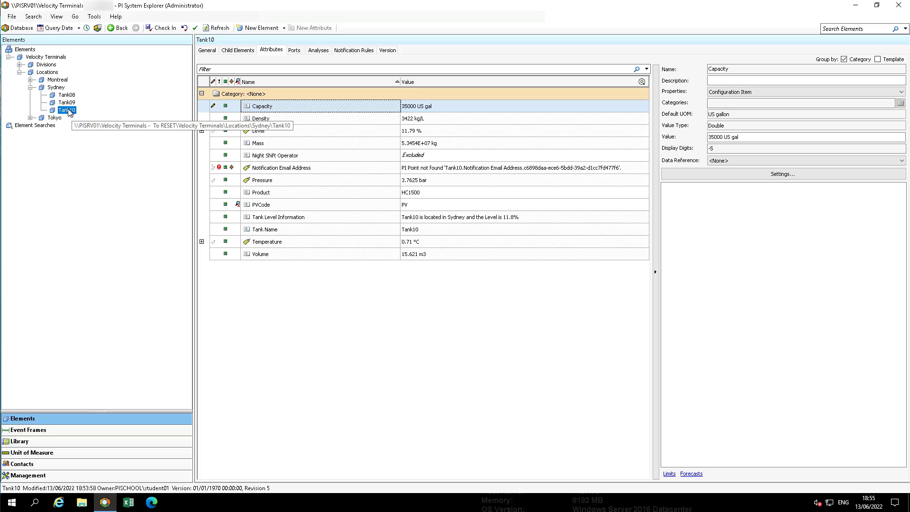
{"action": "right_click", "coordinate": [64, 110]}
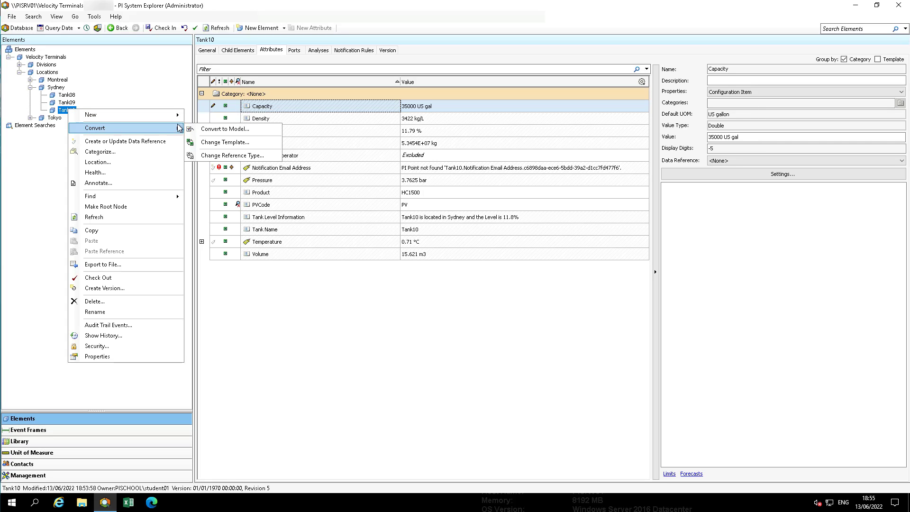
{"action": "left_click", "coordinate": [225, 142]}
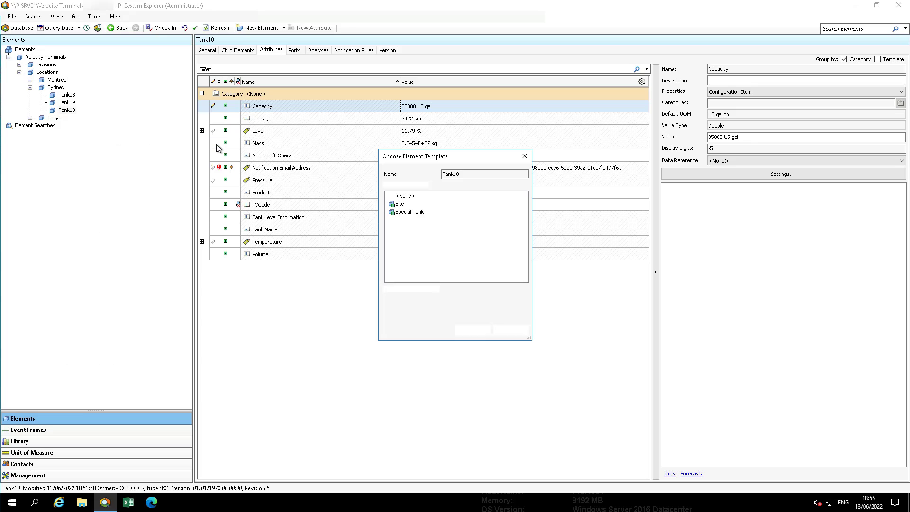
{"action": "left_click", "coordinate": [409, 212]}
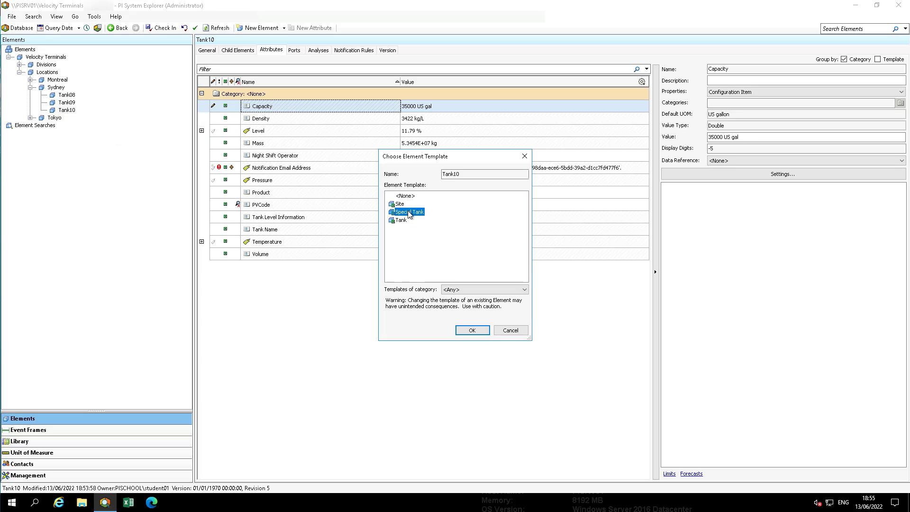
{"action": "left_click", "coordinate": [472, 330]}
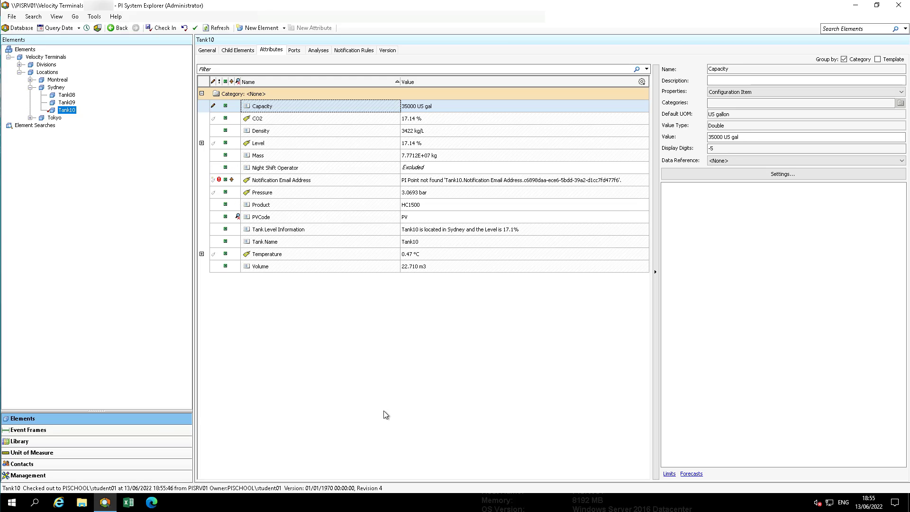
{"action": "mouse_move", "coordinate": [272, 128]}
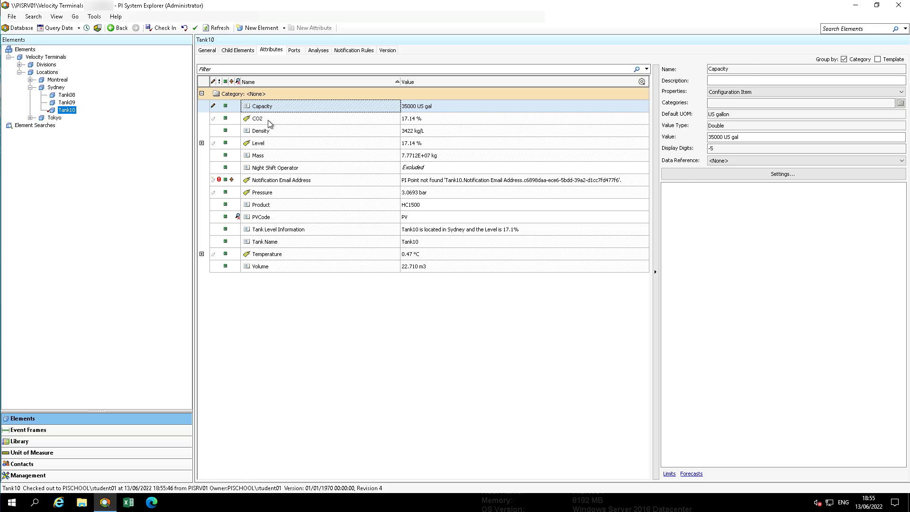
{"action": "left_click", "coordinate": [256, 118]}
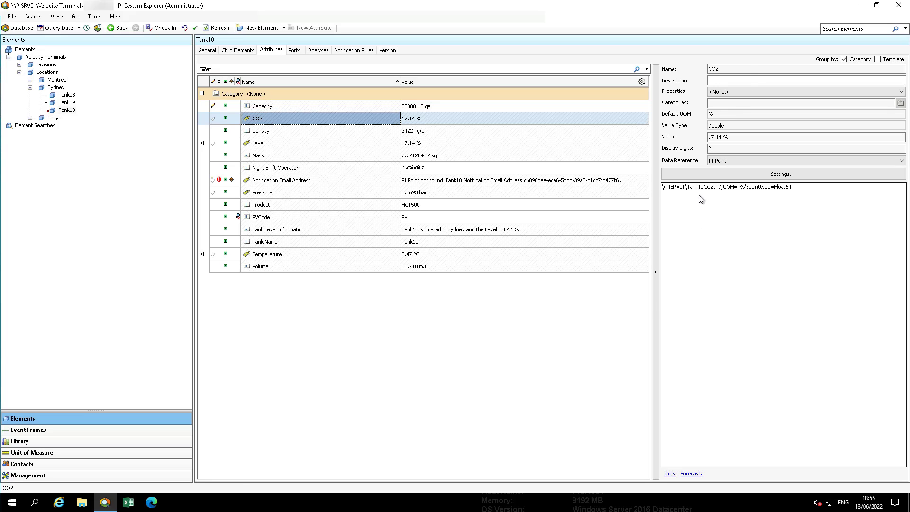
{"action": "mouse_move", "coordinate": [719, 196]}
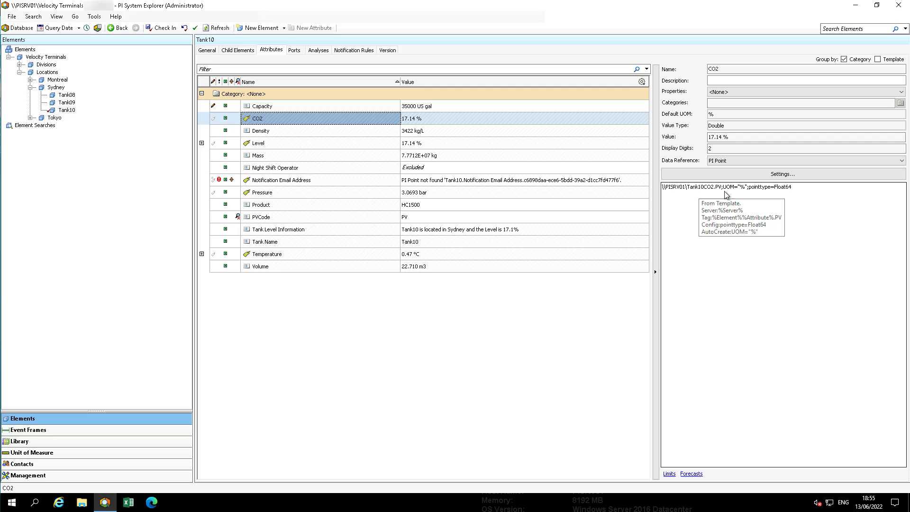
{"action": "mouse_move", "coordinate": [669, 274]}
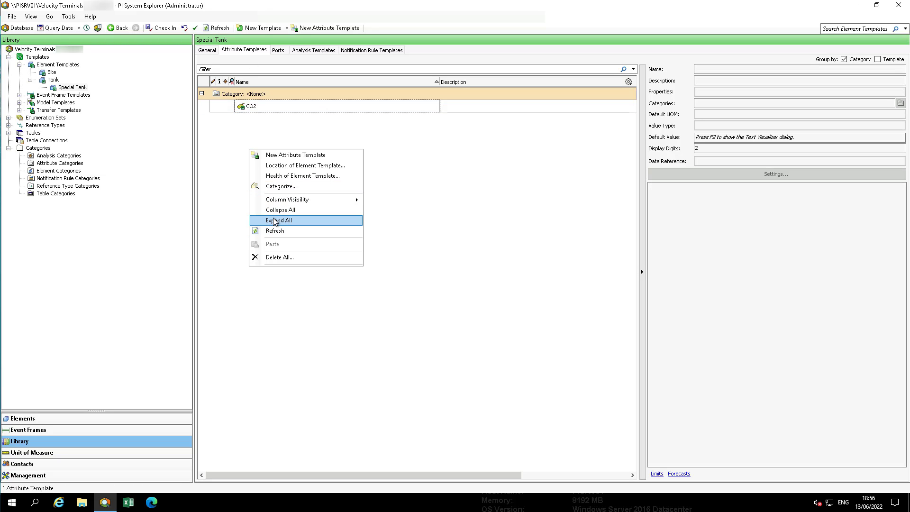
Add a Level attribute template with % default UOM, 2 display digits and PI Point data reference.
{"action": "left_click", "coordinate": [278, 220]}
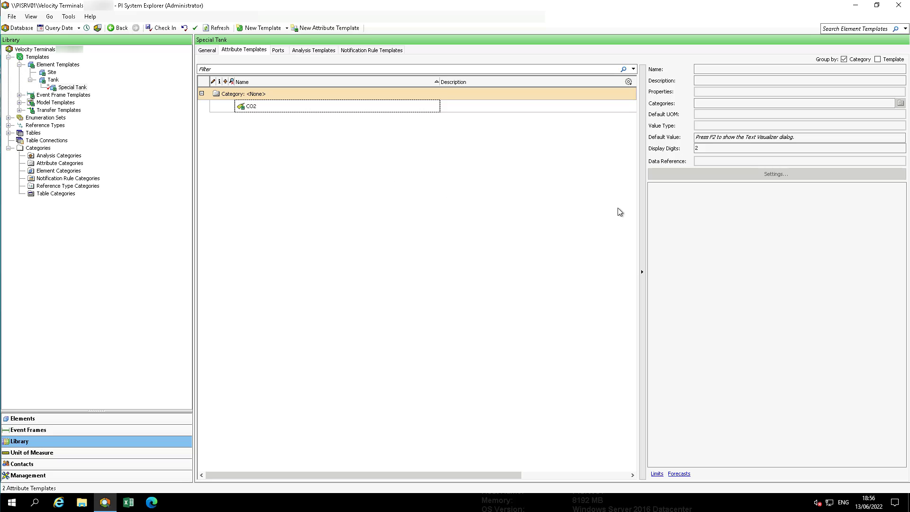
{"action": "left_click", "coordinate": [327, 27]}
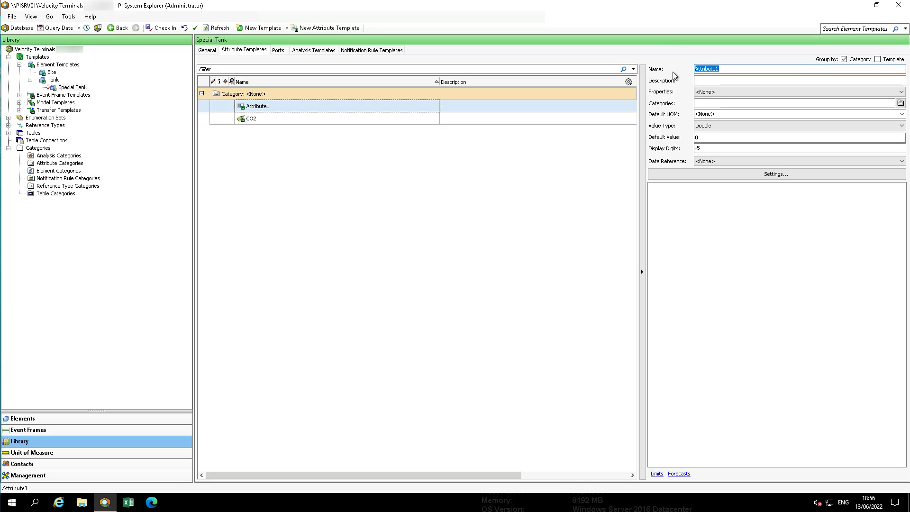
{"action": "type", "text": "Level"}
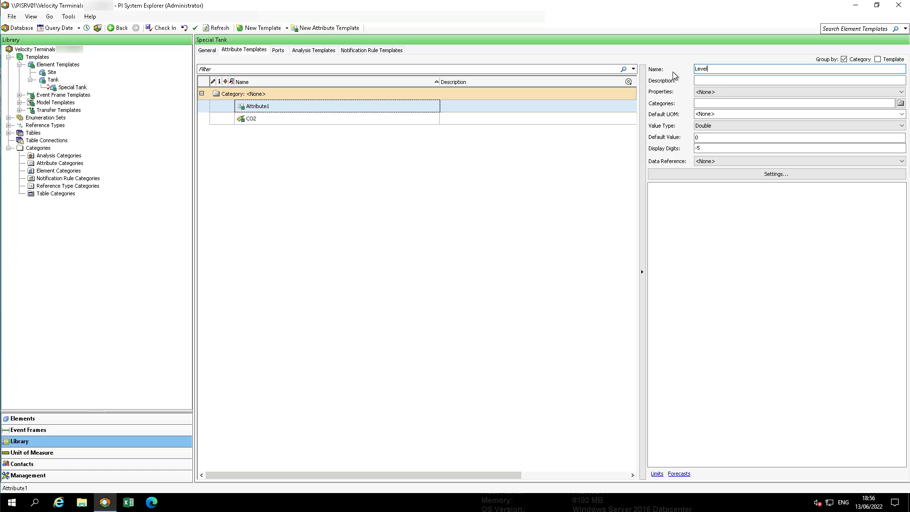
{"action": "mouse_move", "coordinate": [721, 123]}
{"action": "type", "text": "%"}
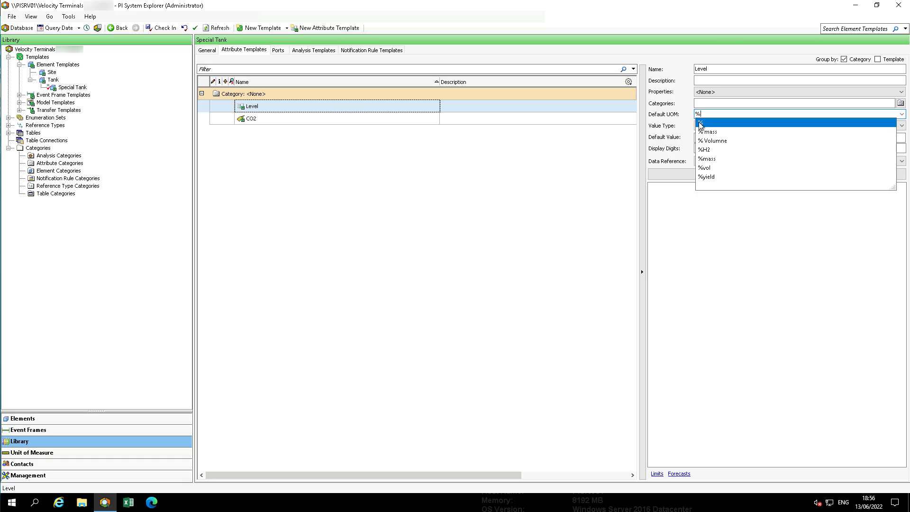
{"action": "left_click", "coordinate": [701, 122]}
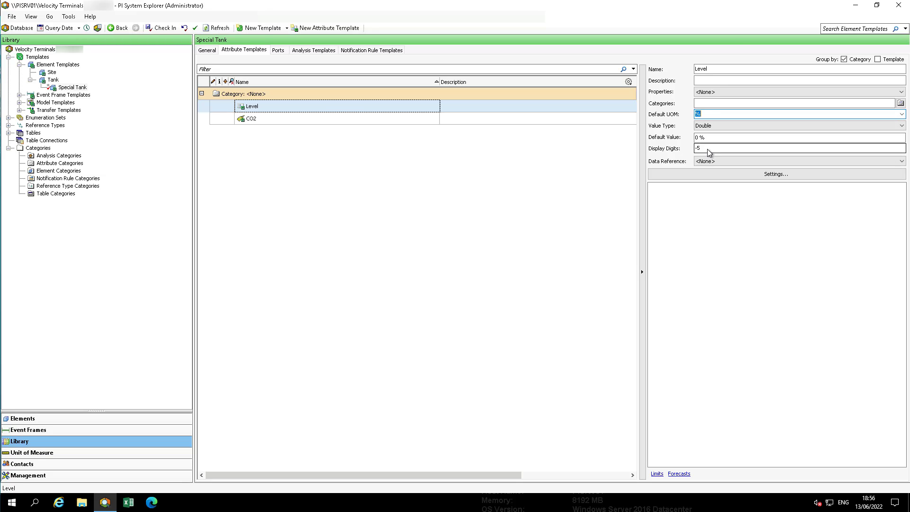
{"action": "type", "text": "2"}
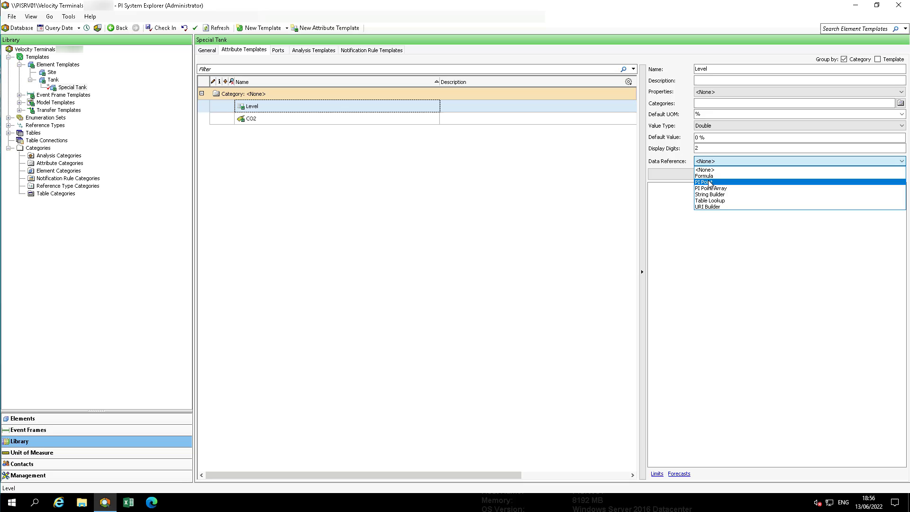
{"action": "left_click", "coordinate": [704, 182]}
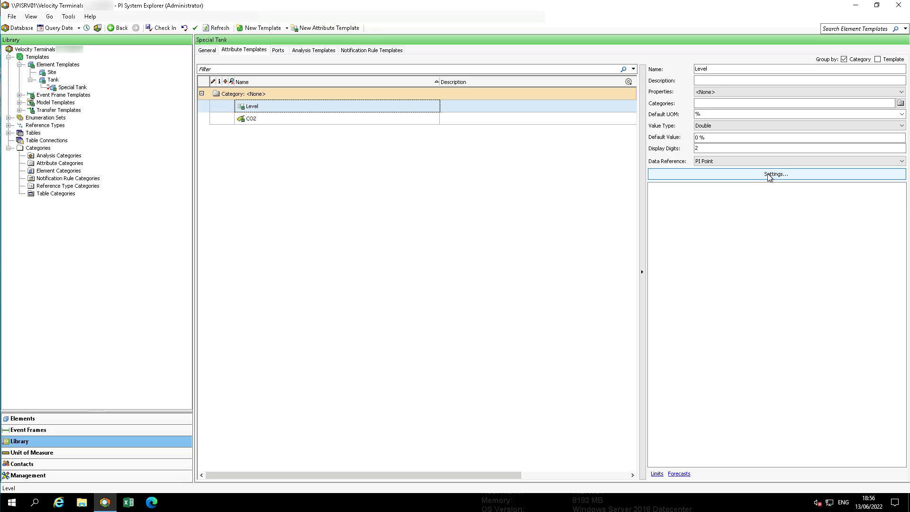
Set Level's PI Point reference to percent source units with .PV appended to the tag name.
{"action": "left_click", "coordinate": [775, 174]}
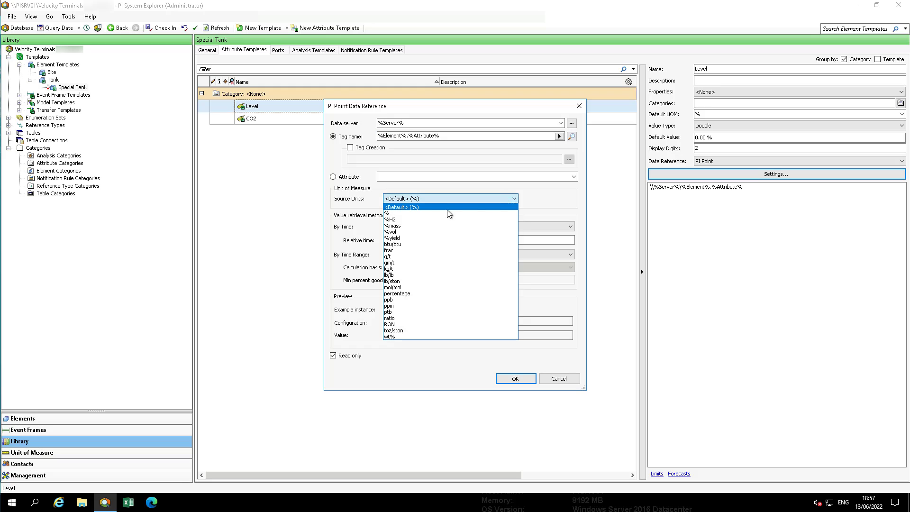
{"action": "left_click", "coordinate": [387, 212]}
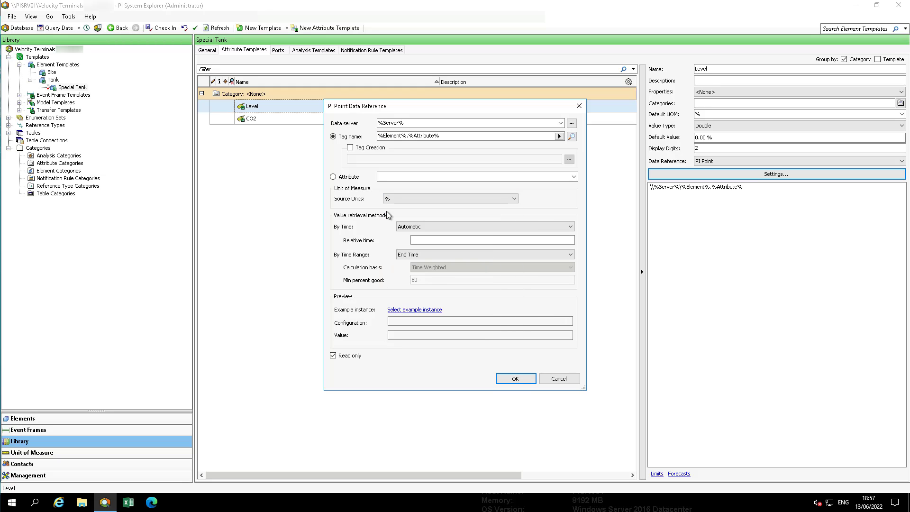
{"action": "mouse_move", "coordinate": [389, 216]}
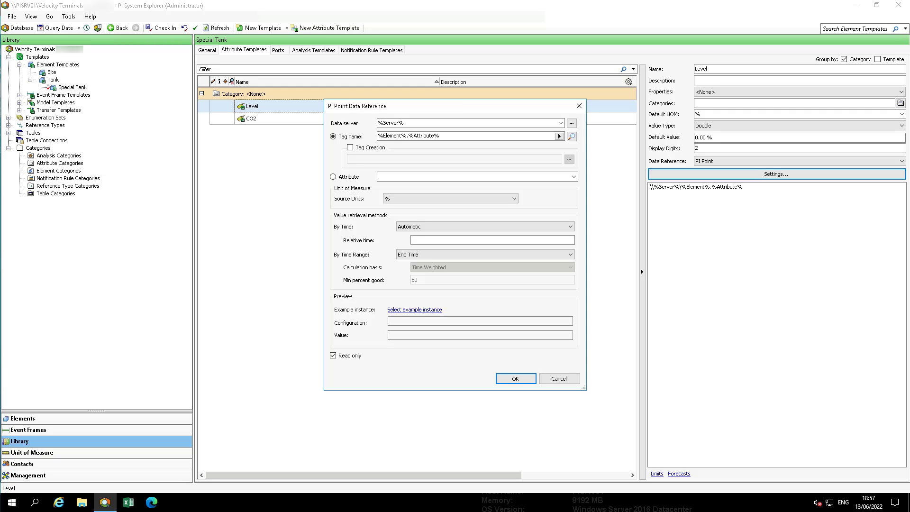
{"action": "mouse_move", "coordinate": [459, 141]}
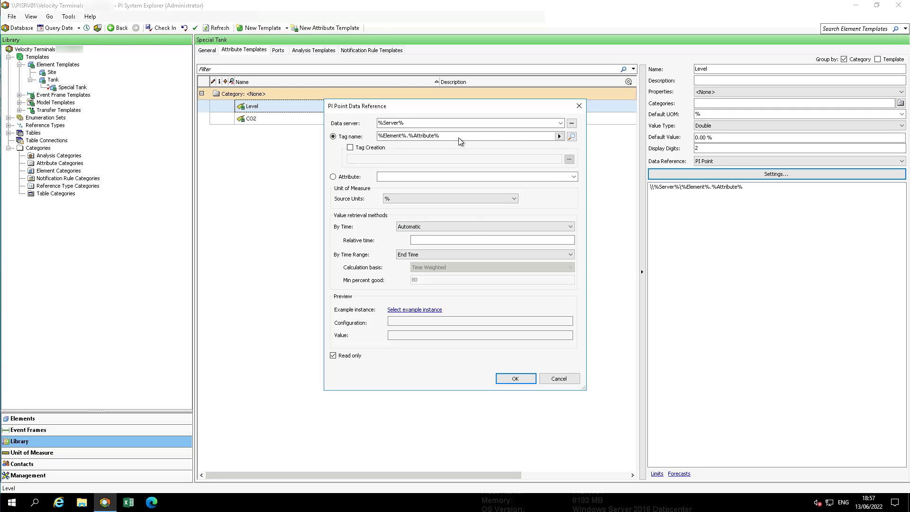
{"action": "left_click", "coordinate": [454, 136]}
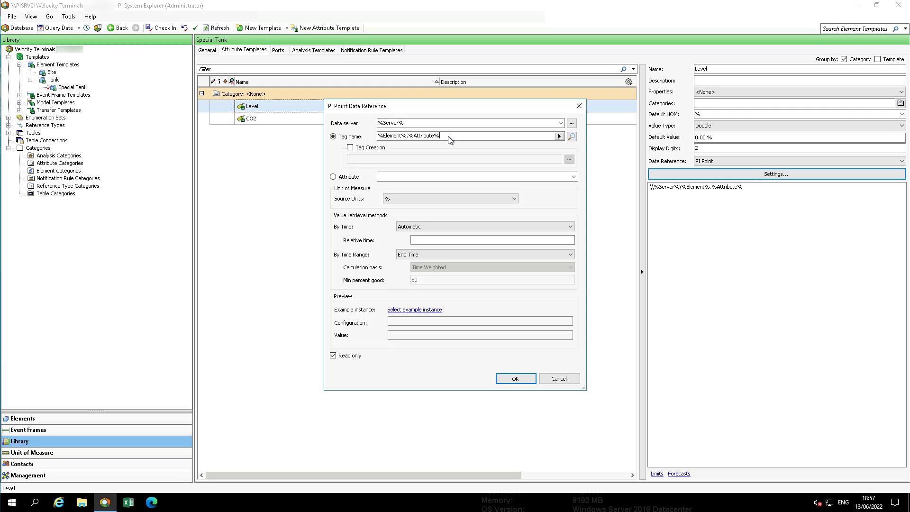
{"action": "type", "text": ".PV"}
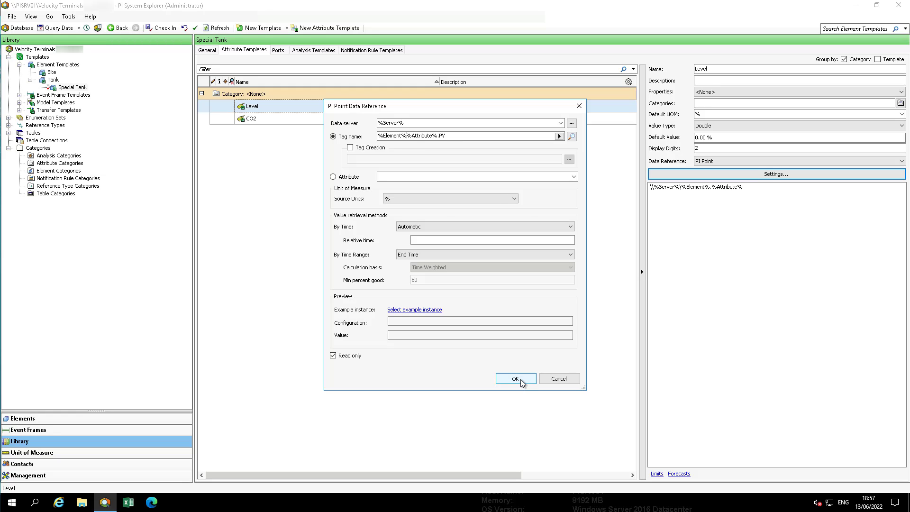
{"action": "left_click", "coordinate": [515, 378]}
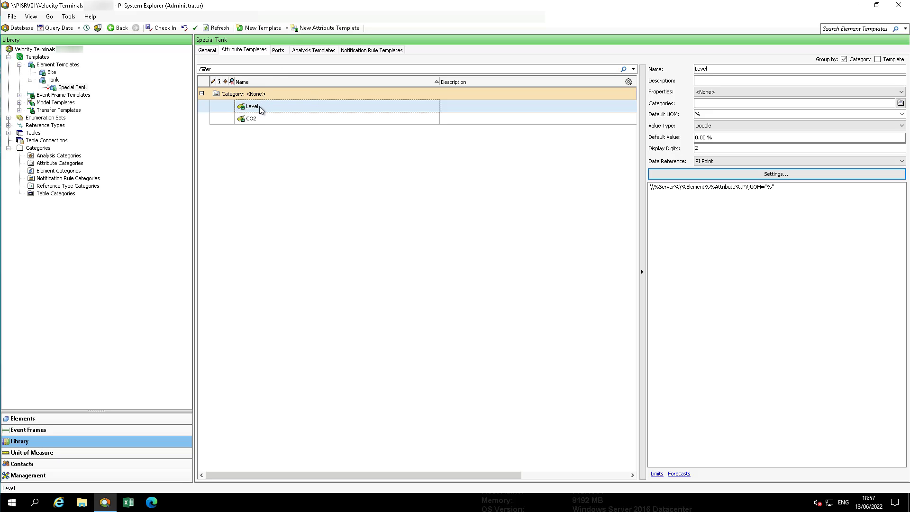
Apply all limit traits to Level, setting LoLo to 15 % and Lo to 25 %.
{"action": "right_click", "coordinate": [250, 107]}
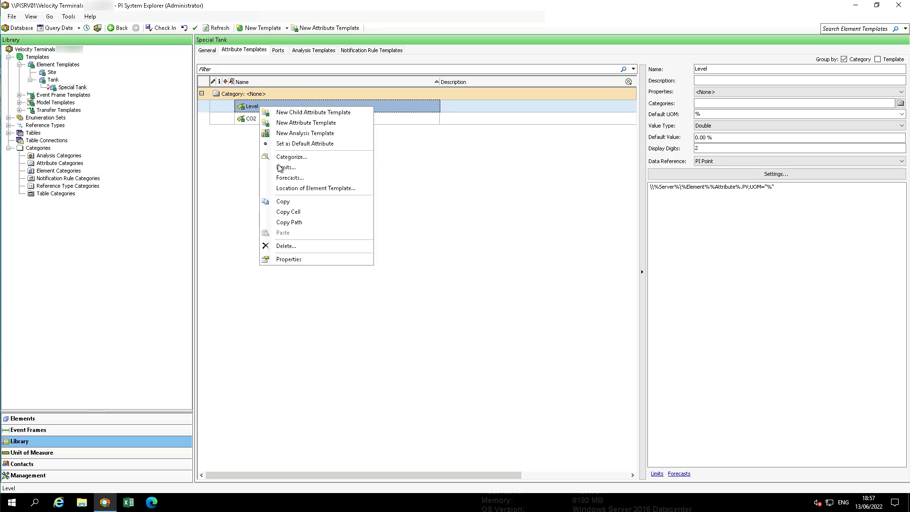
{"action": "left_click", "coordinate": [286, 166]}
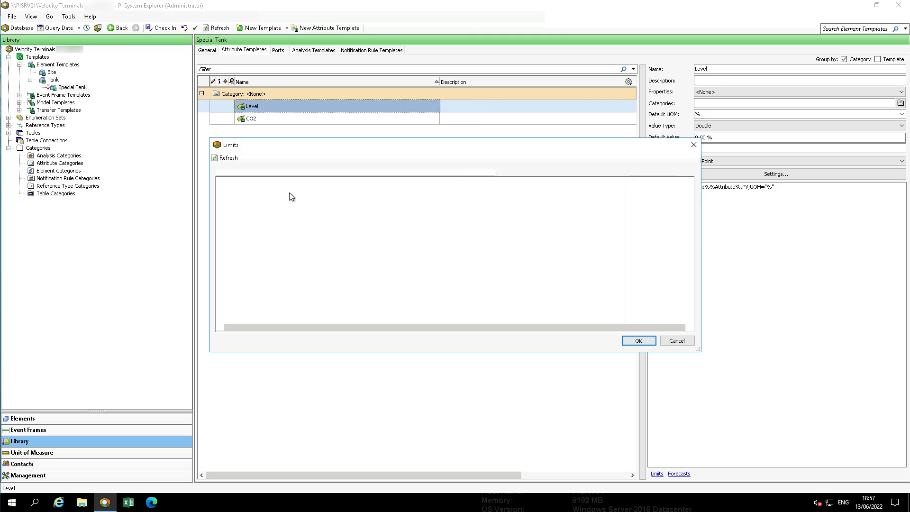
{"action": "left_click", "coordinate": [224, 157]}
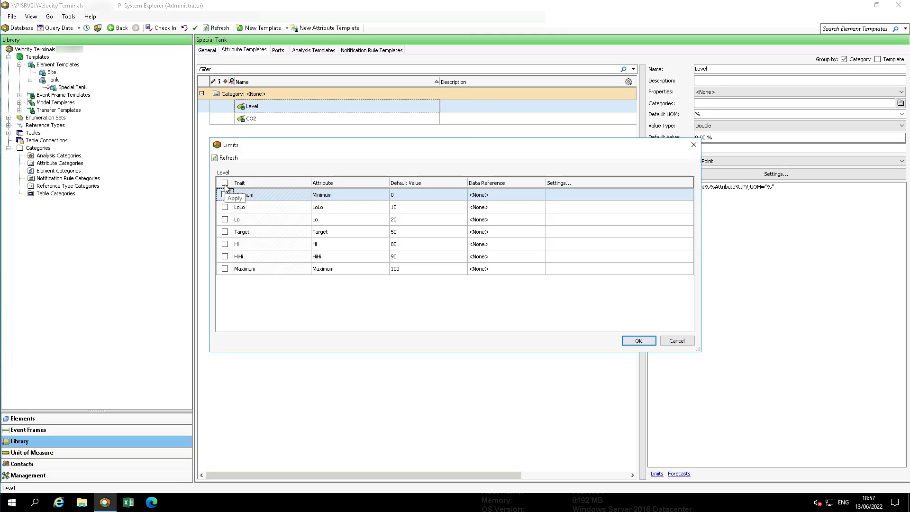
{"action": "left_click", "coordinate": [225, 182]}
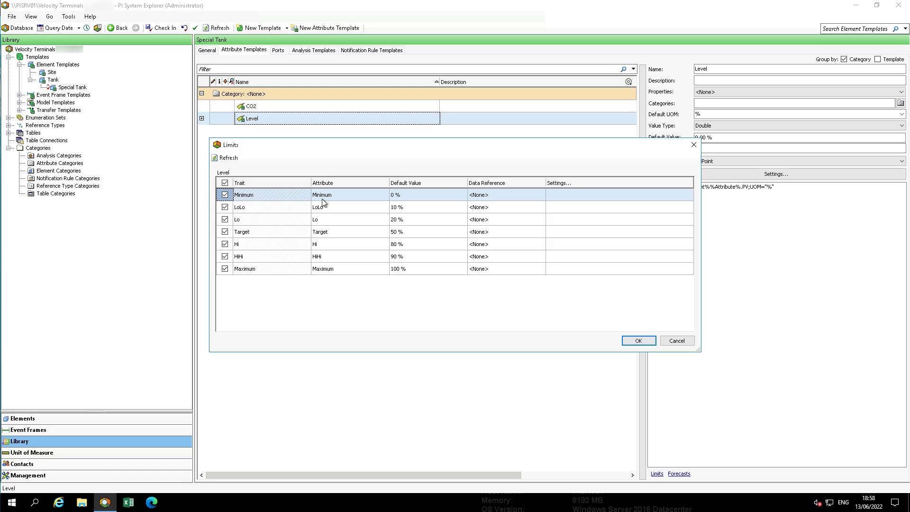
{"action": "mouse_move", "coordinate": [399, 216]}
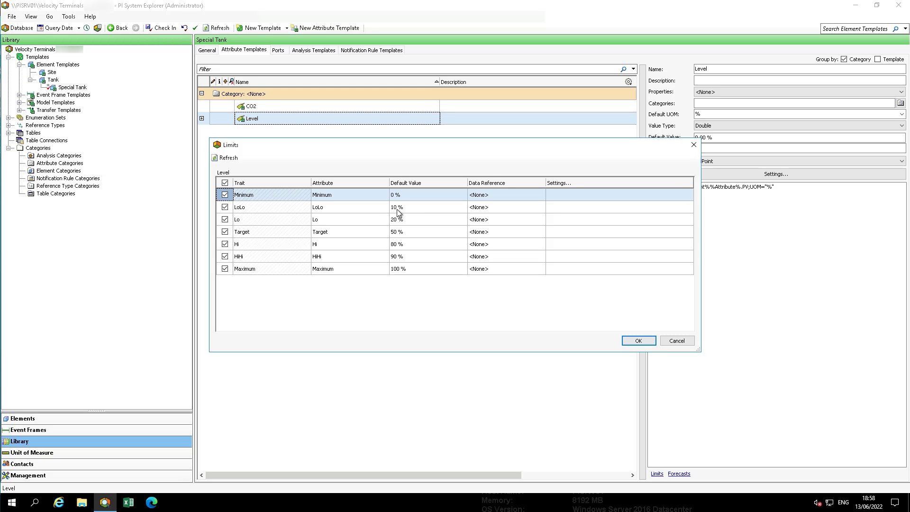
{"action": "left_click", "coordinate": [399, 207]}
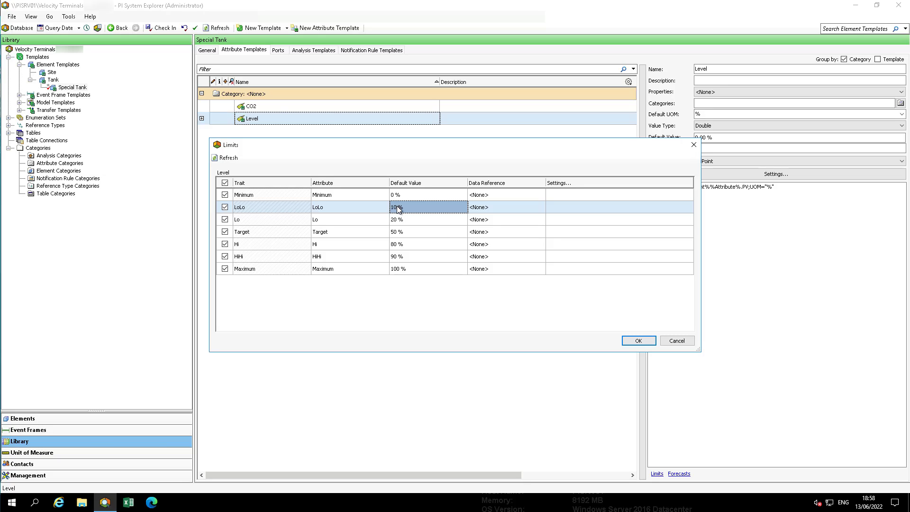
{"action": "double_click", "coordinate": [397, 207]}
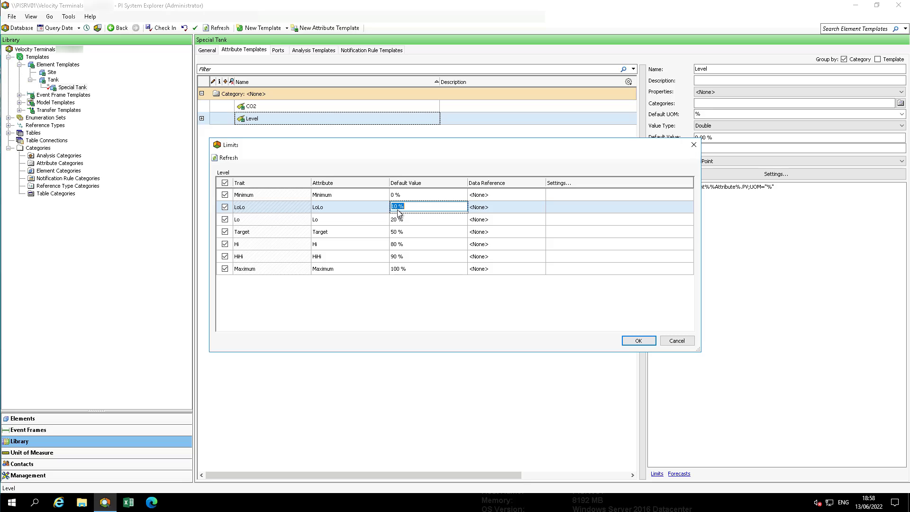
{"action": "left_click", "coordinate": [413, 219]}
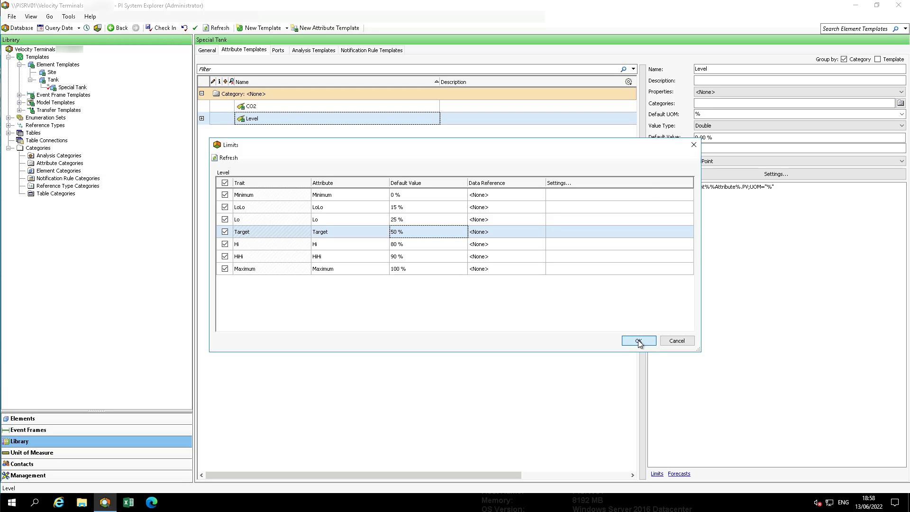
{"action": "left_click", "coordinate": [638, 341]}
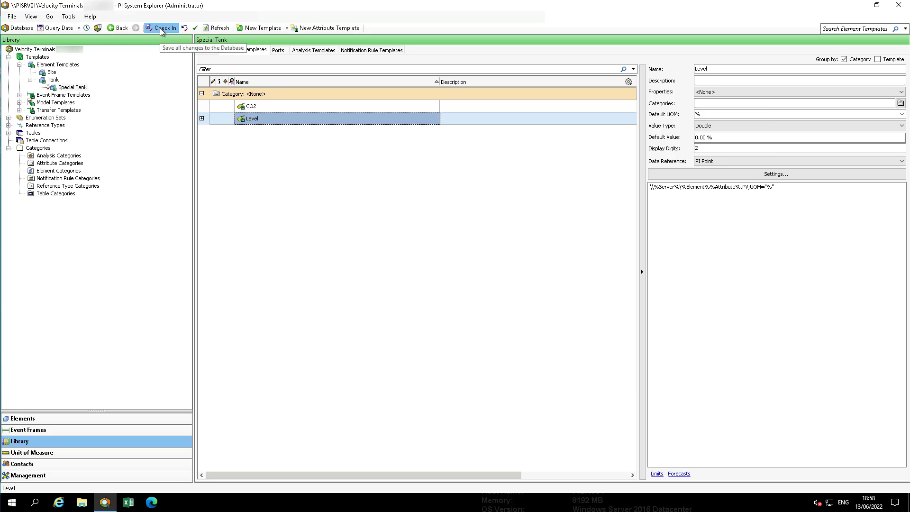
Check in Special Tank and Tank10, refresh from the server, and reselect the CO2 attribute.
{"action": "left_click", "coordinate": [163, 28]}
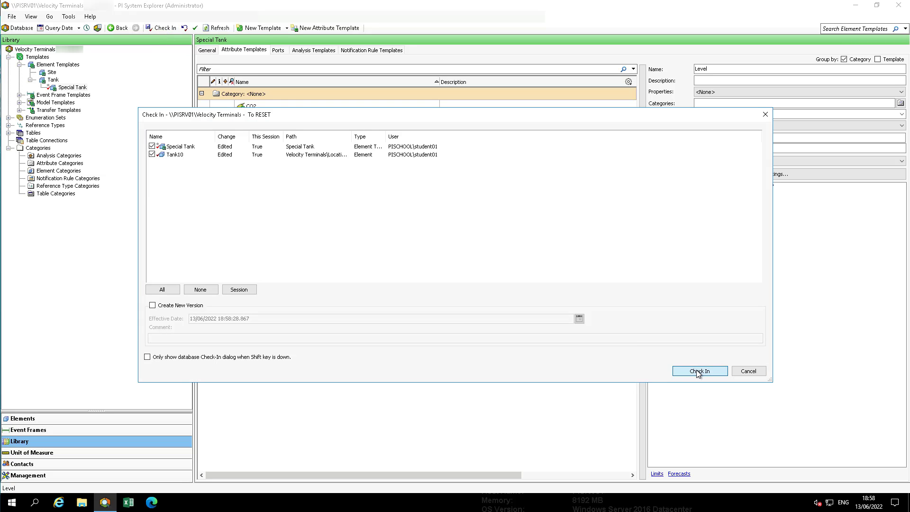
{"action": "left_click", "coordinate": [700, 370]}
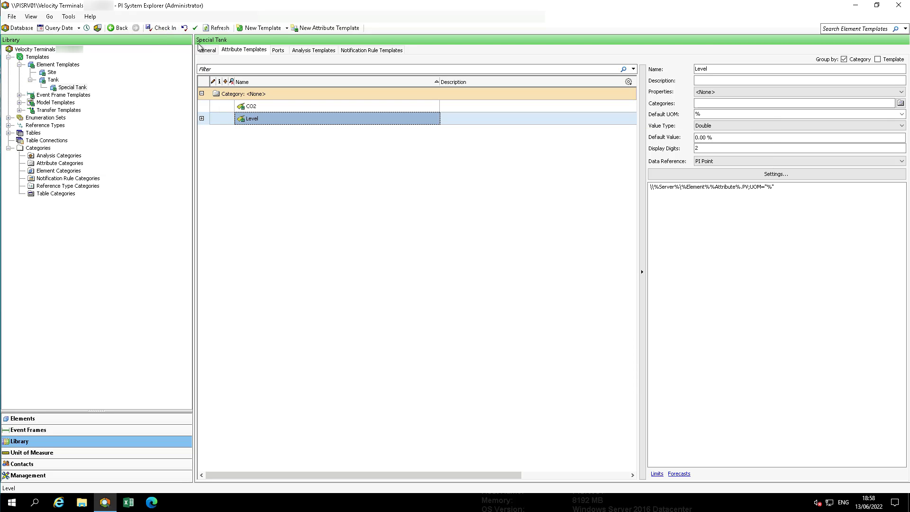
{"action": "left_click", "coordinate": [219, 27]}
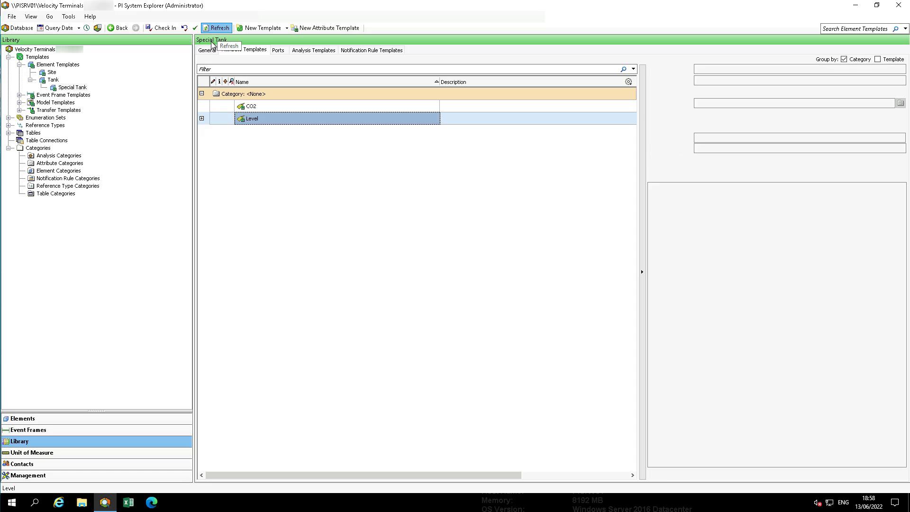
{"action": "left_click", "coordinate": [251, 106]}
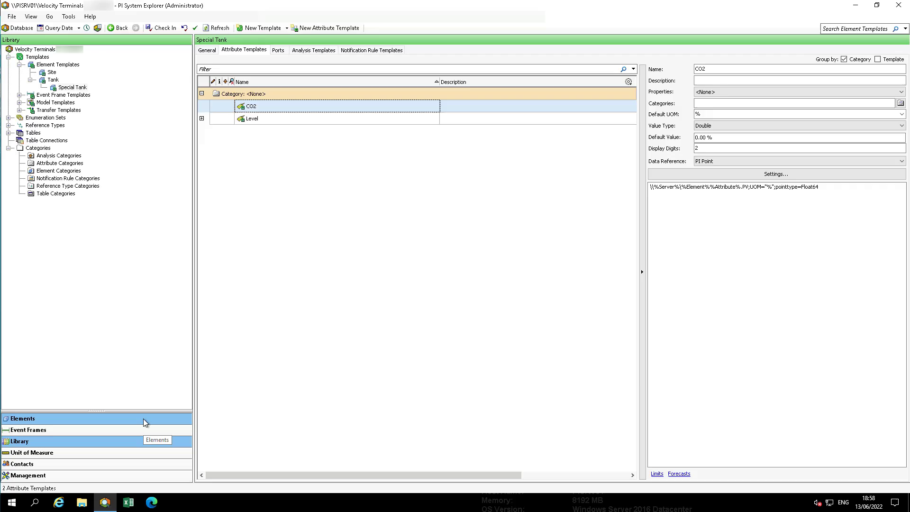
Inspect Tank10's Level attribute reading 22.34 % from Tank10Level.PV, then return to the Library.
{"action": "left_click", "coordinate": [21, 419]}
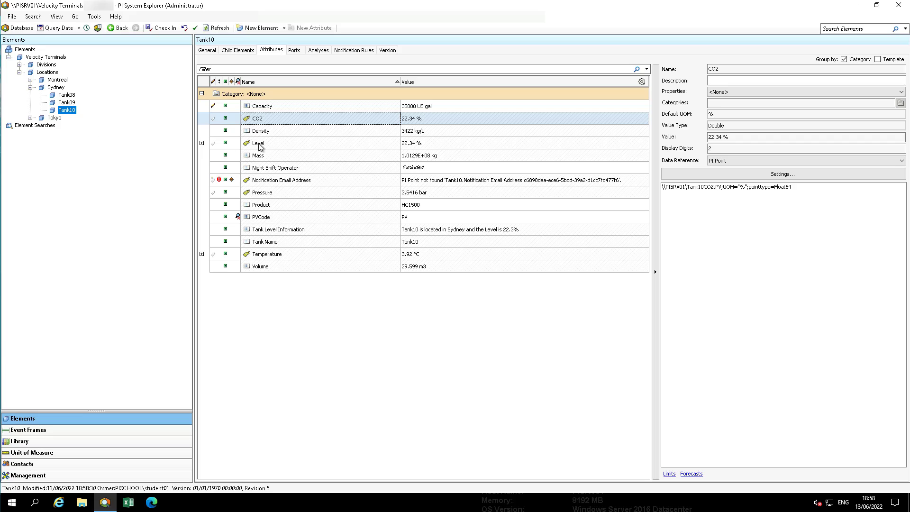
{"action": "left_click", "coordinate": [259, 142]}
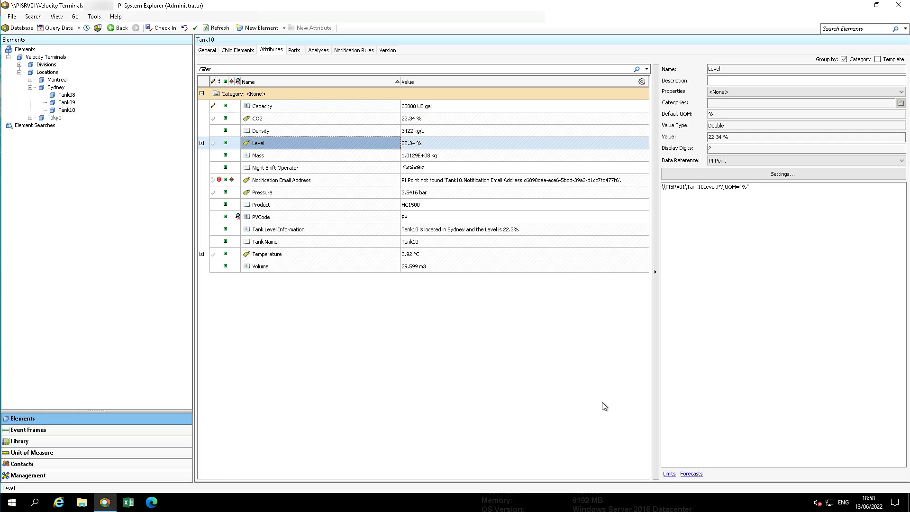
{"action": "mouse_move", "coordinate": [716, 195]}
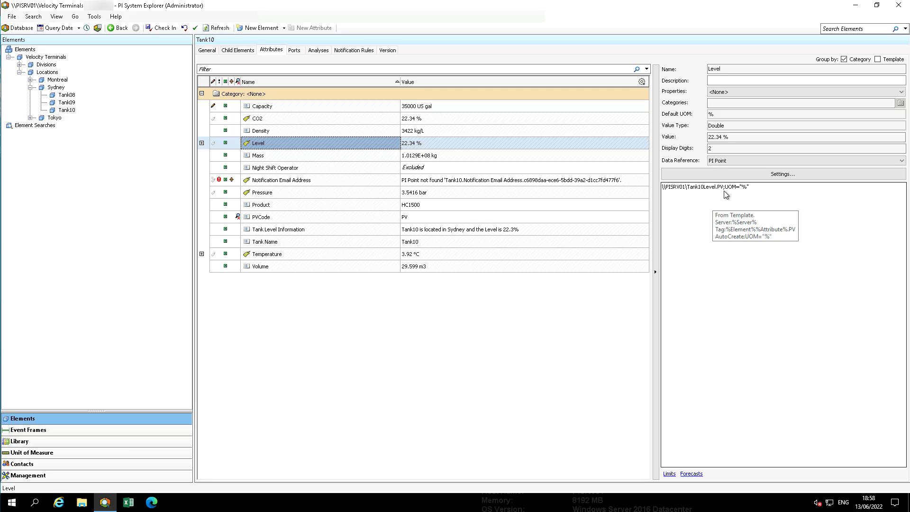
{"action": "mouse_move", "coordinate": [680, 302]}
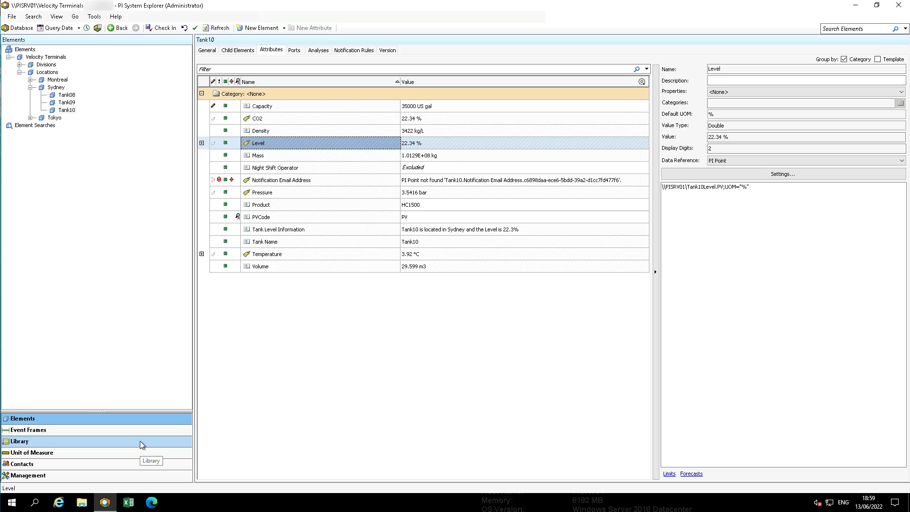
{"action": "left_click", "coordinate": [18, 441]}
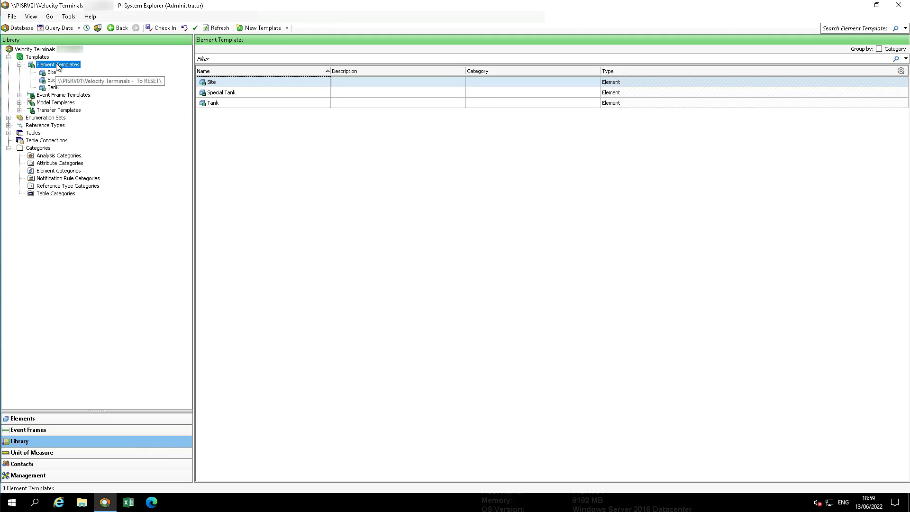
Arrange Element Templates by inheritance so Special Tank nests under Tank.
{"action": "right_click", "coordinate": [57, 65]}
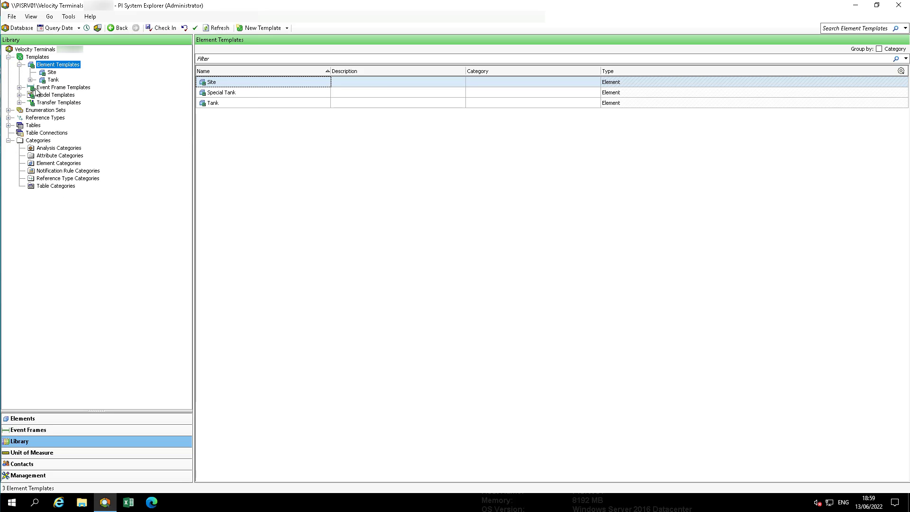
{"action": "left_click", "coordinate": [30, 79]}
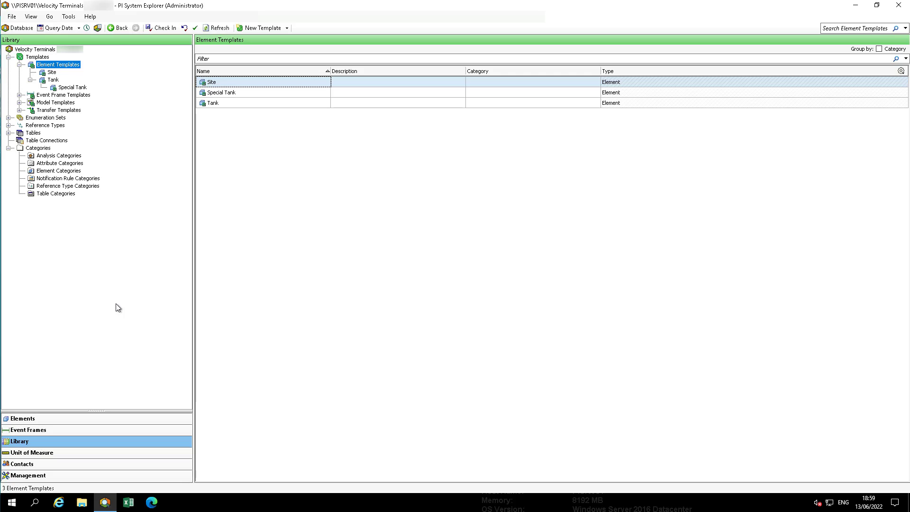
{"action": "mouse_move", "coordinate": [105, 334]}
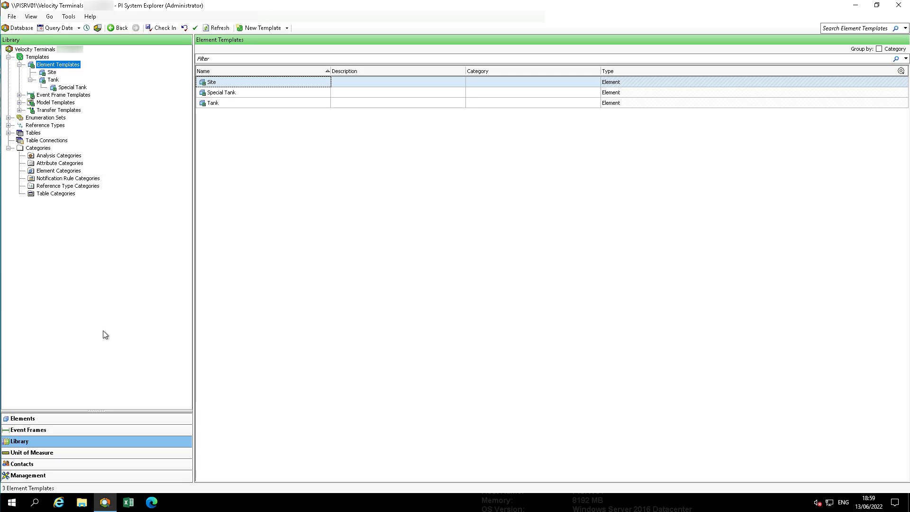